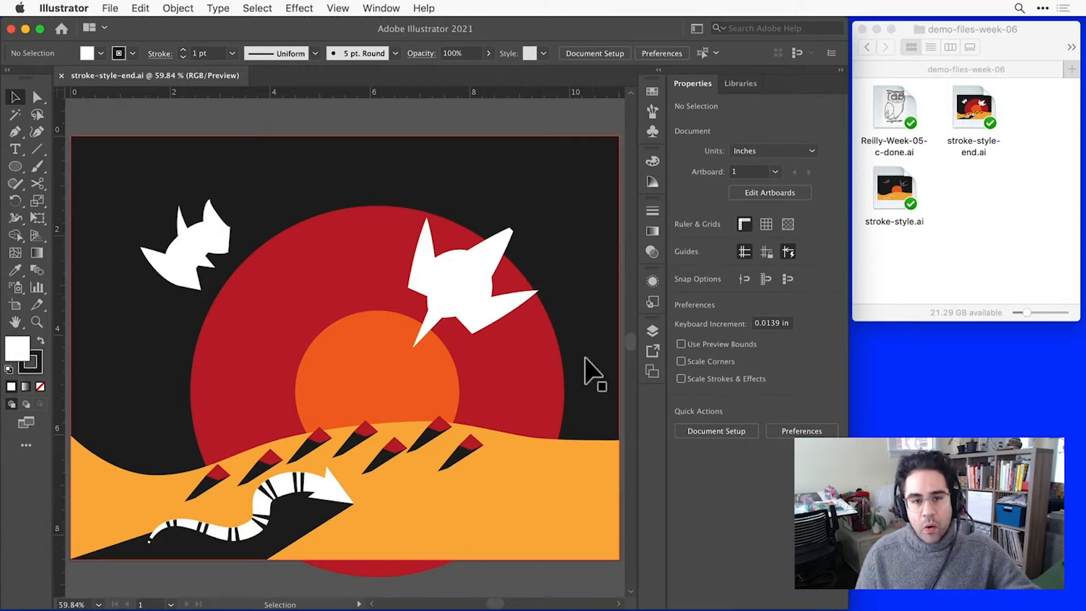
Show the Swatches panel beside the sunset artwork via the Window menu
{"action": "left_click", "coordinate": [380, 8]}
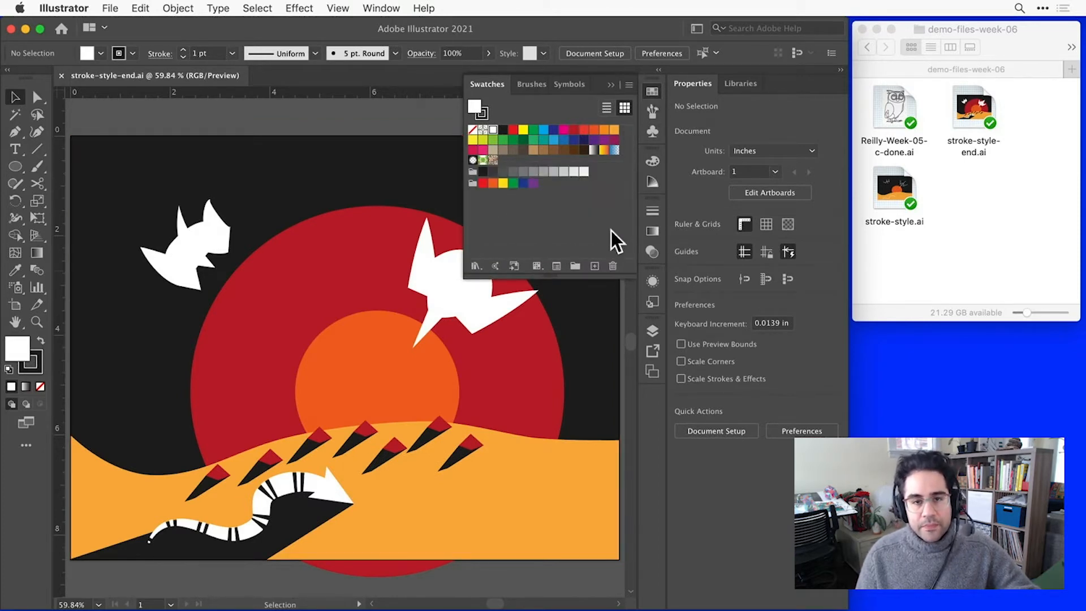
{"action": "mouse_move", "coordinate": [595, 208]}
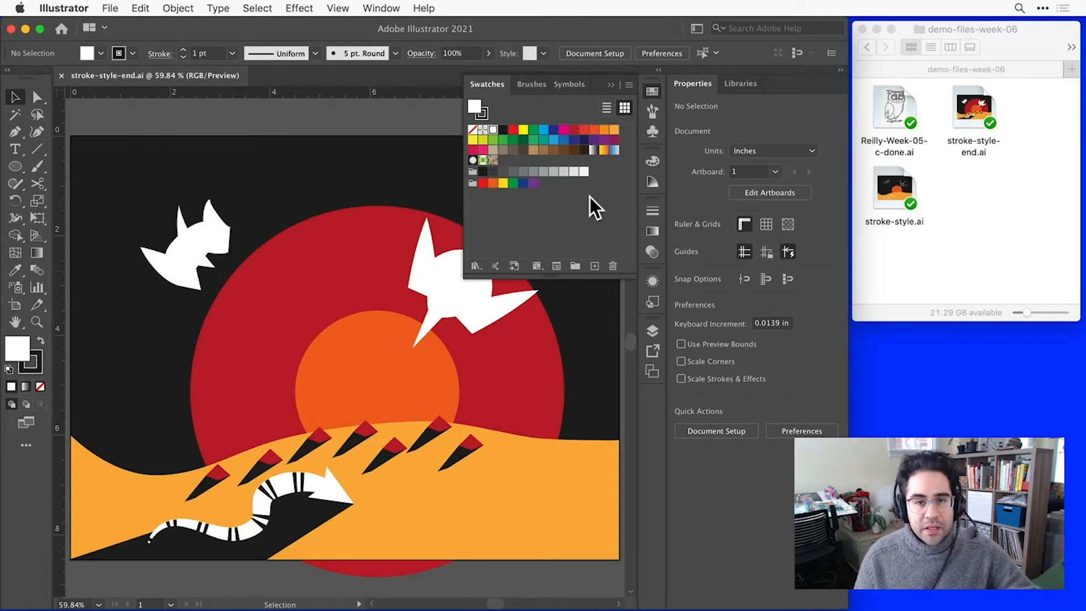
{"action": "mouse_move", "coordinate": [594, 266]}
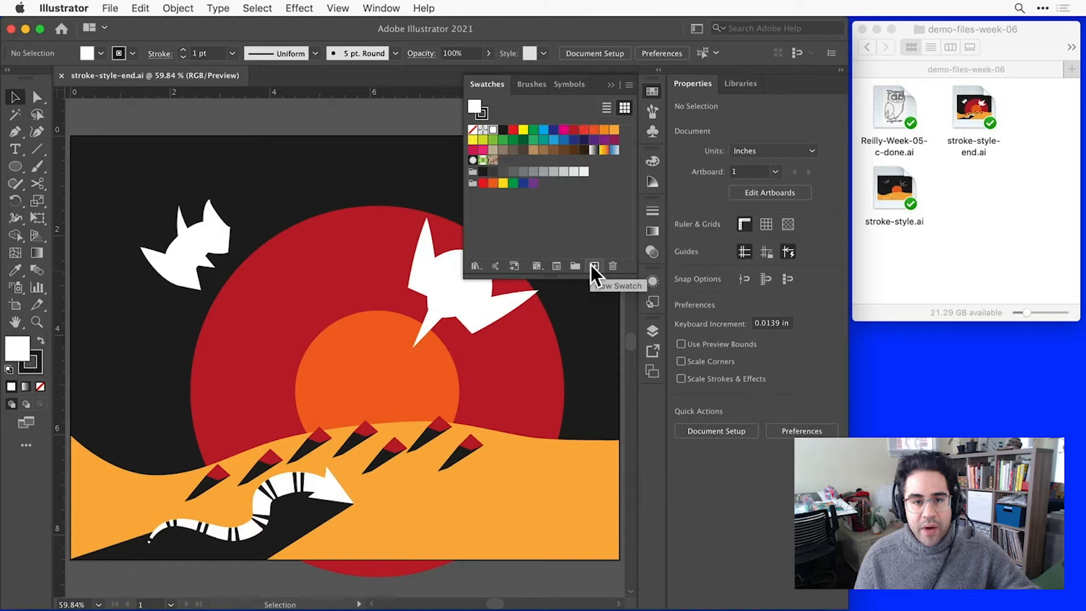
Add a process swatch 'My New Swatch' defined in HSB as a muted magenta pink
{"action": "left_click", "coordinate": [594, 266]}
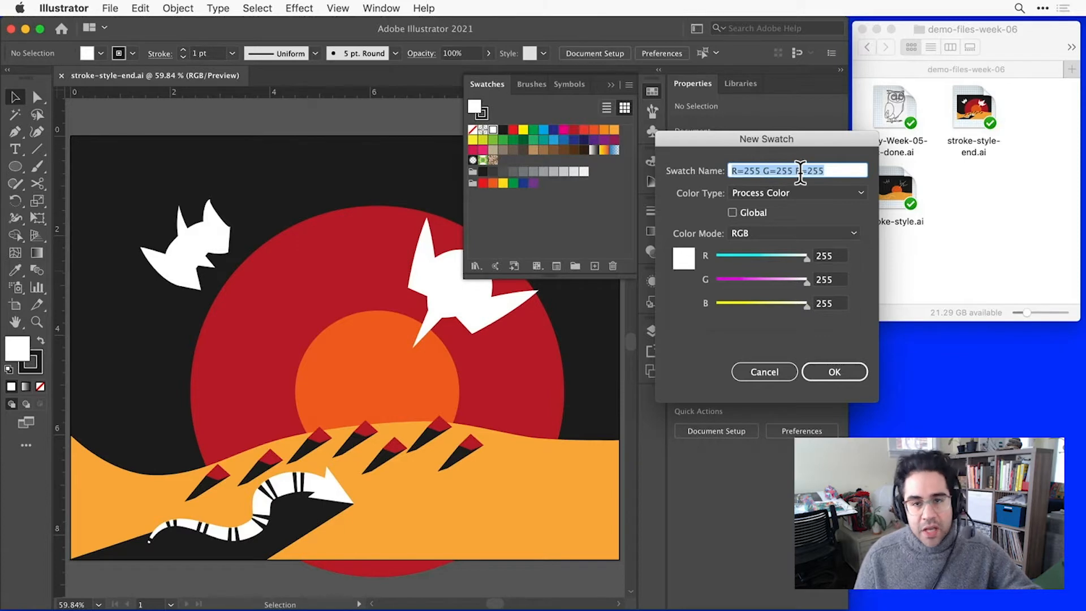
{"action": "type", "text": "My New Swatch"}
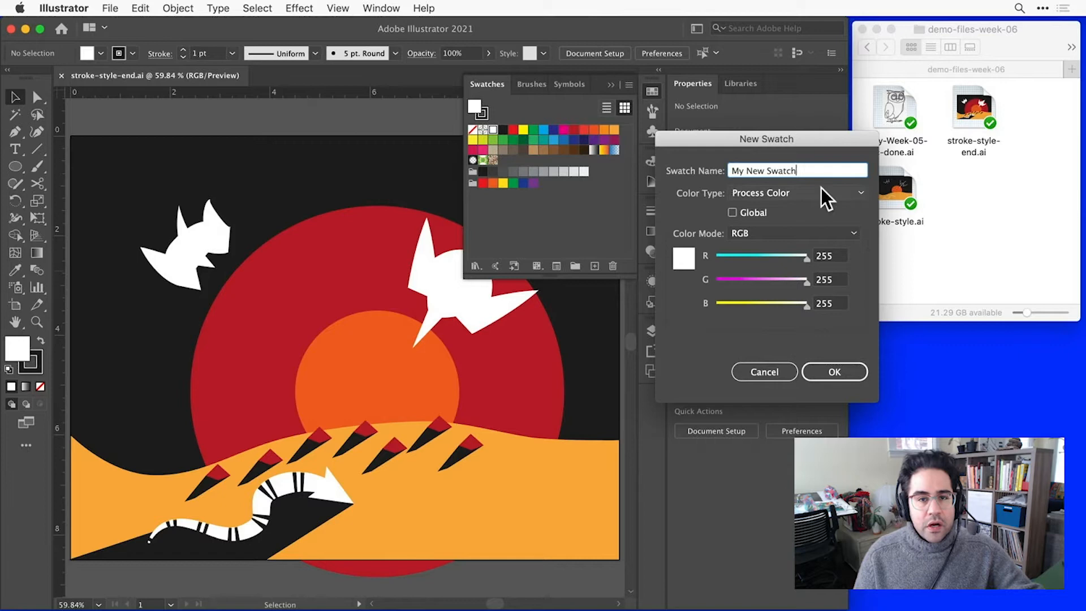
{"action": "left_click", "coordinate": [796, 192]}
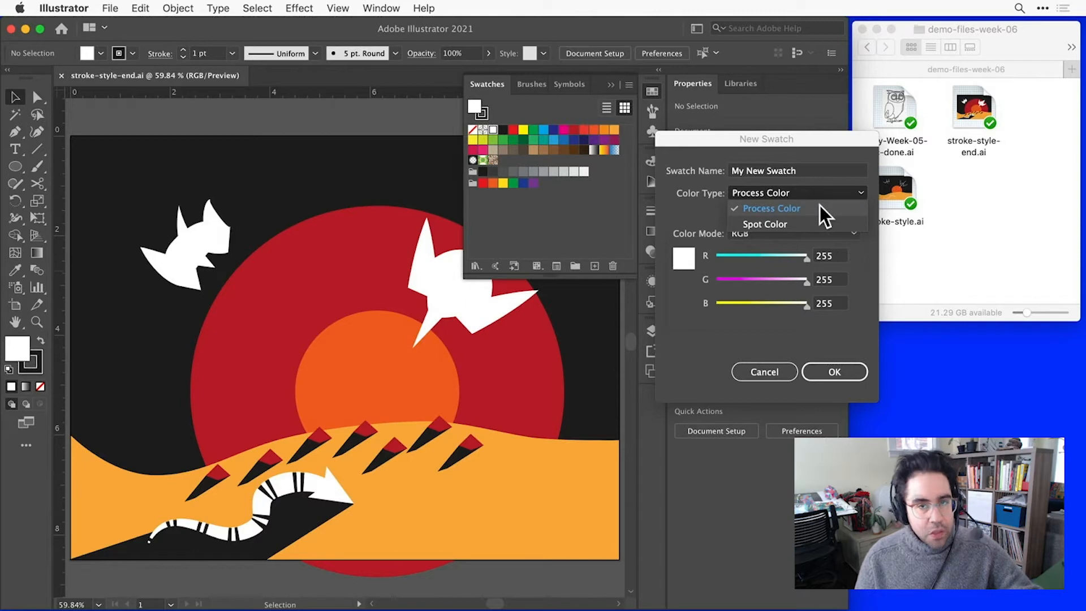
{"action": "left_click", "coordinate": [772, 208]}
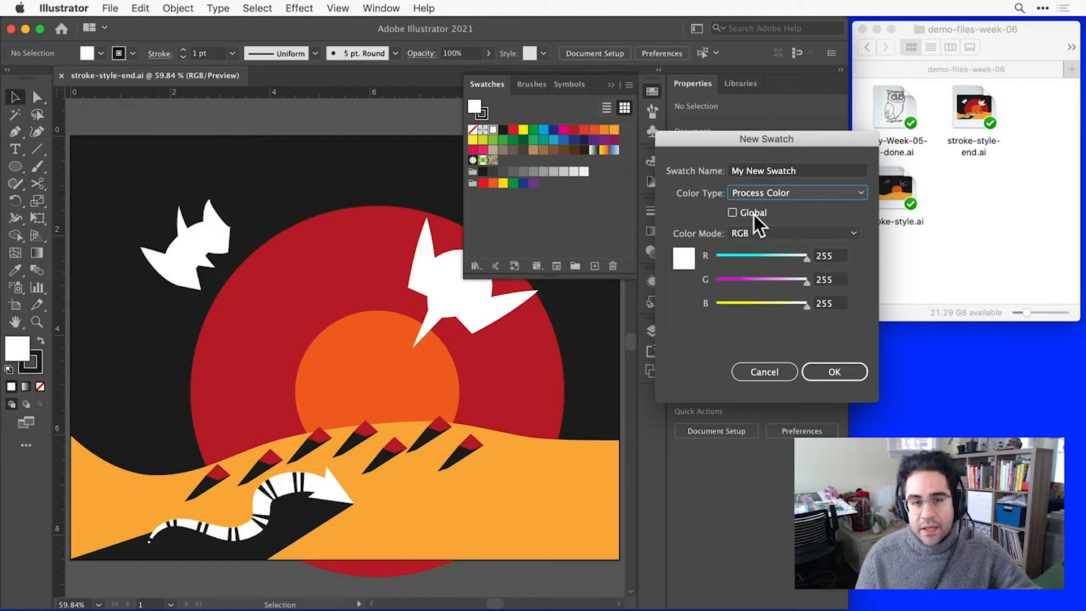
{"action": "mouse_move", "coordinate": [765, 236]}
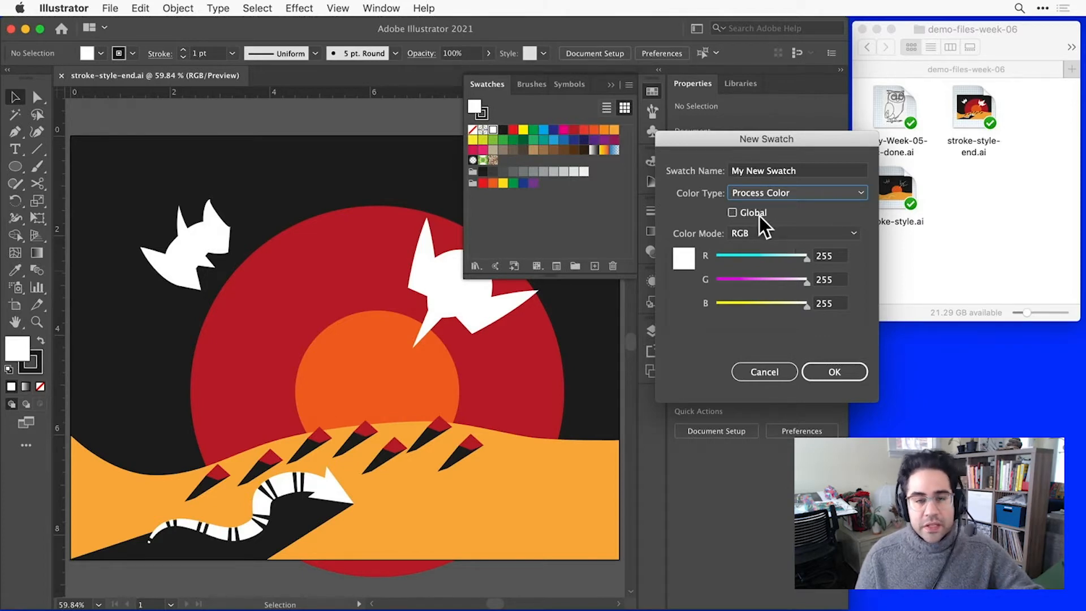
{"action": "left_click", "coordinate": [793, 233]}
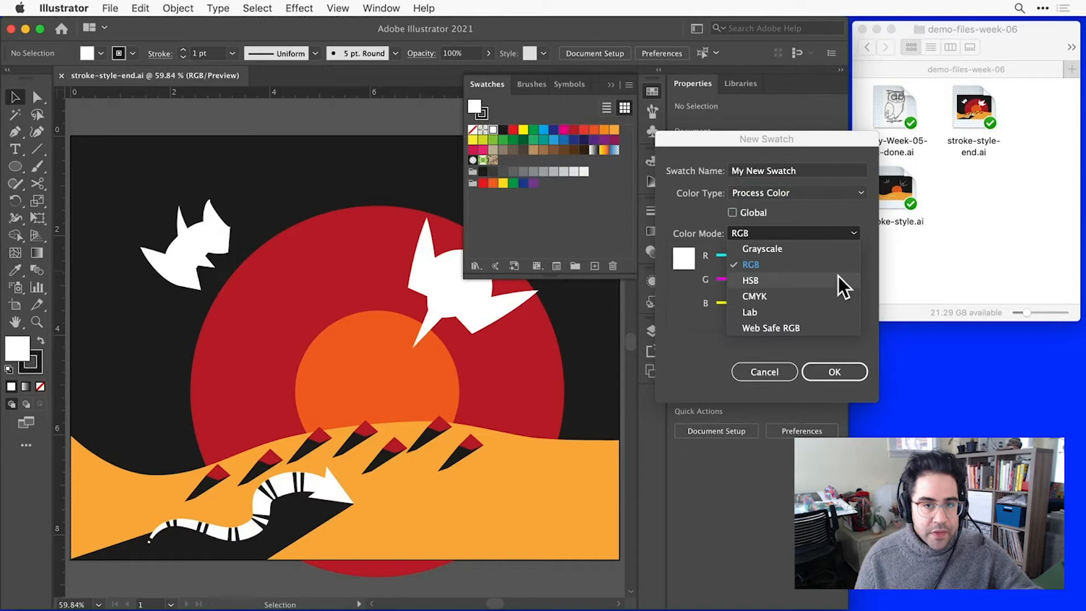
{"action": "mouse_move", "coordinate": [762, 289]}
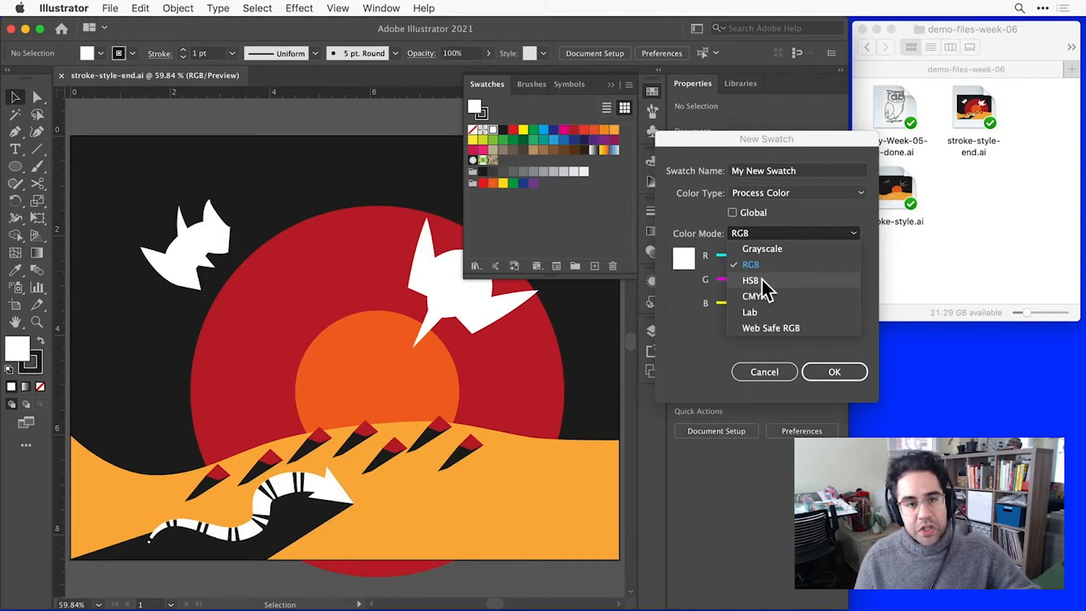
{"action": "left_click", "coordinate": [749, 280]}
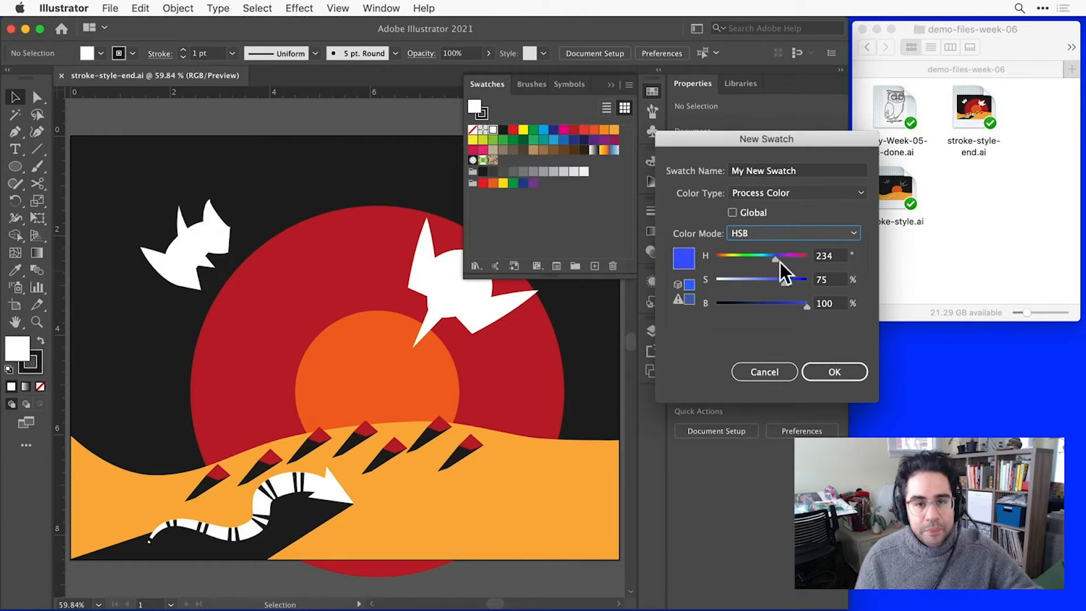
{"action": "left_click_drag", "start_coordinate": [774, 256], "coordinate": [803, 255]}
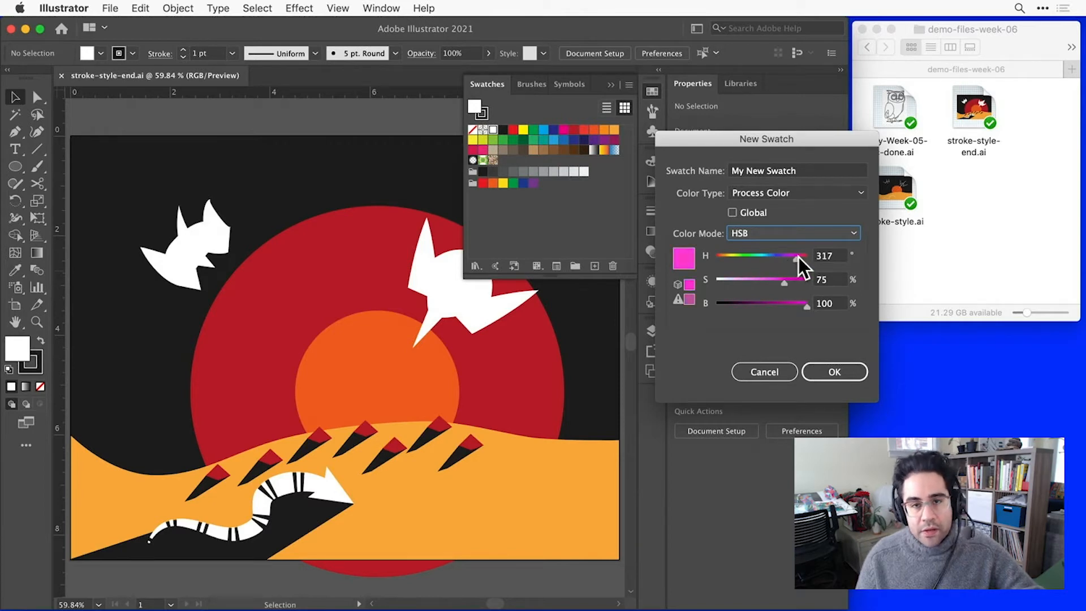
{"action": "left_click_drag", "start_coordinate": [803, 255], "coordinate": [789, 256]}
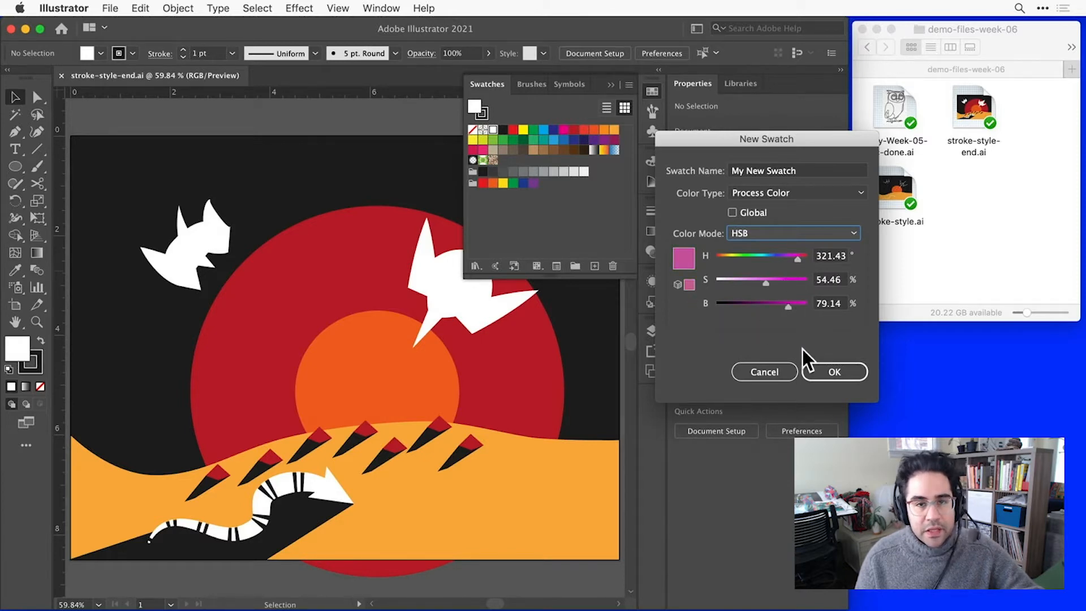
{"action": "left_click", "coordinate": [835, 371]}
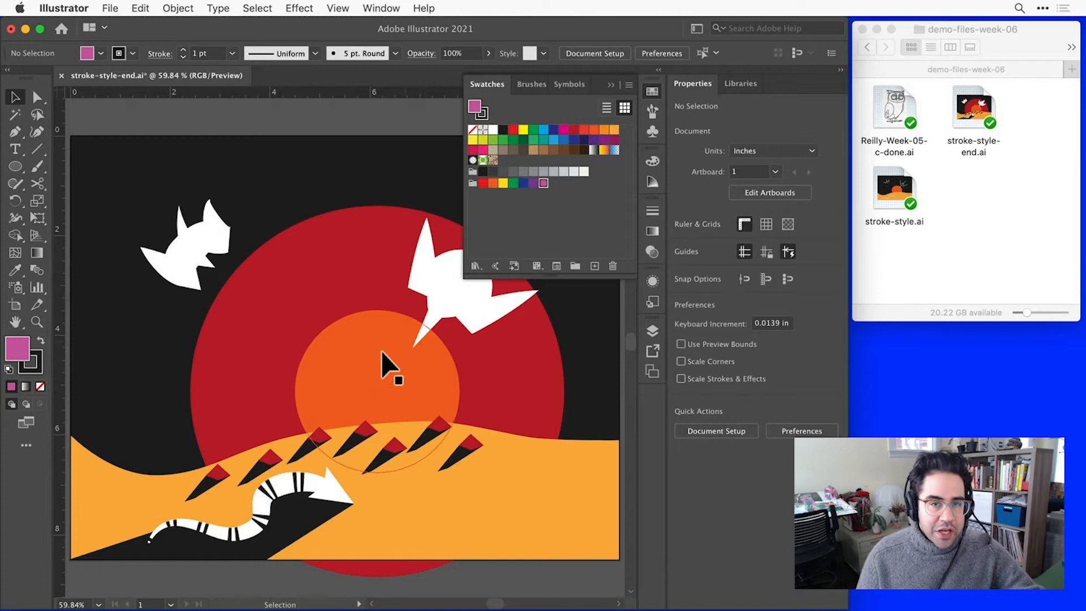
Fill the orange sun circle with the new muted pink swatch
{"action": "left_click", "coordinate": [389, 369]}
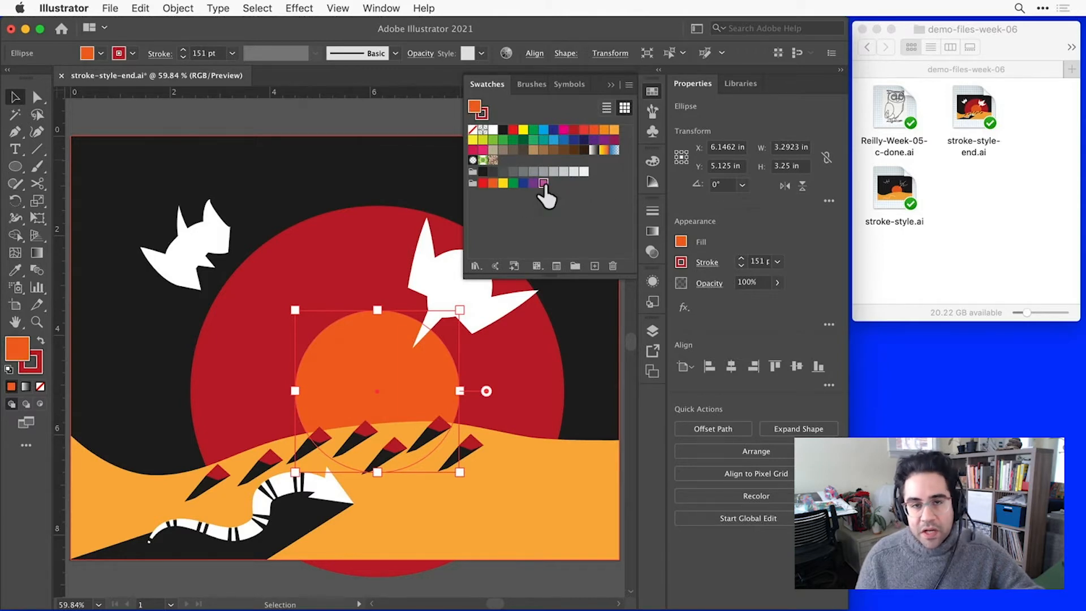
{"action": "left_click", "coordinate": [540, 182]}
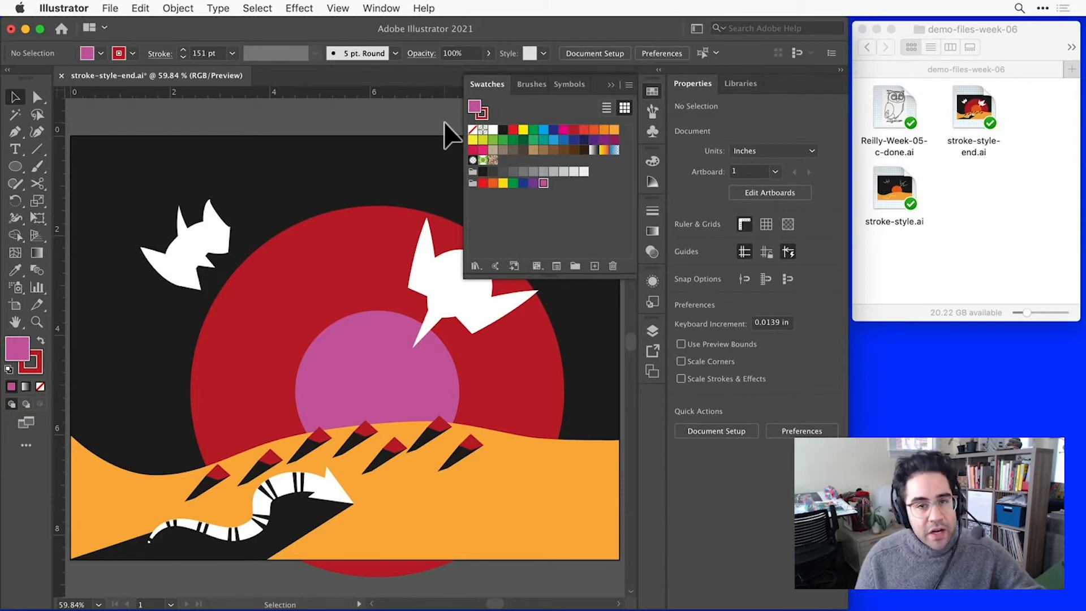
{"action": "mouse_move", "coordinate": [479, 134]}
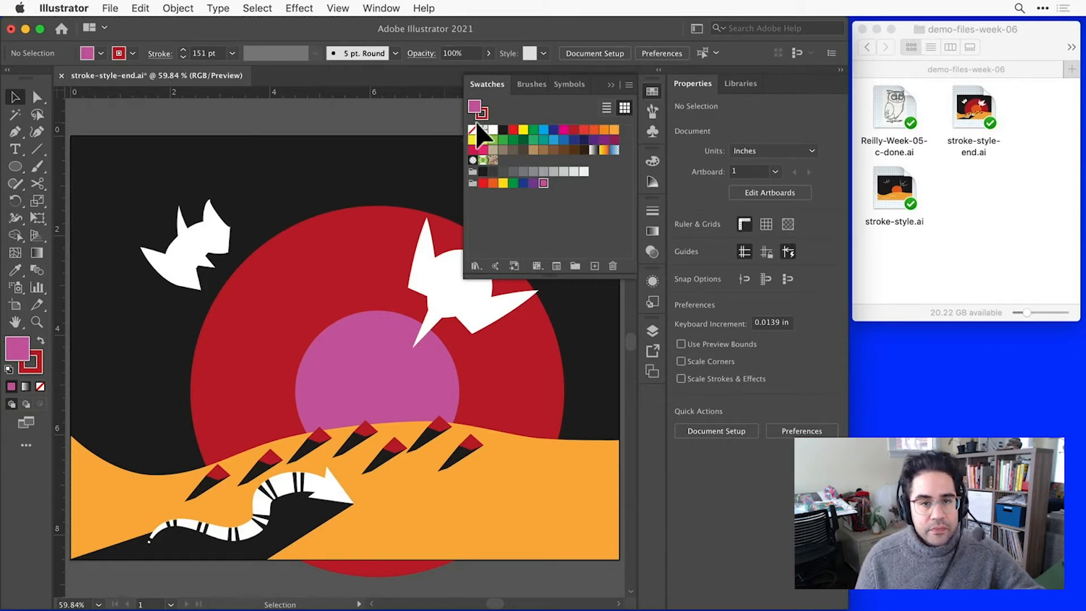
Bring tan and brown colours from the Textiles swatch library into the document swatches
{"action": "left_click", "coordinate": [629, 84]}
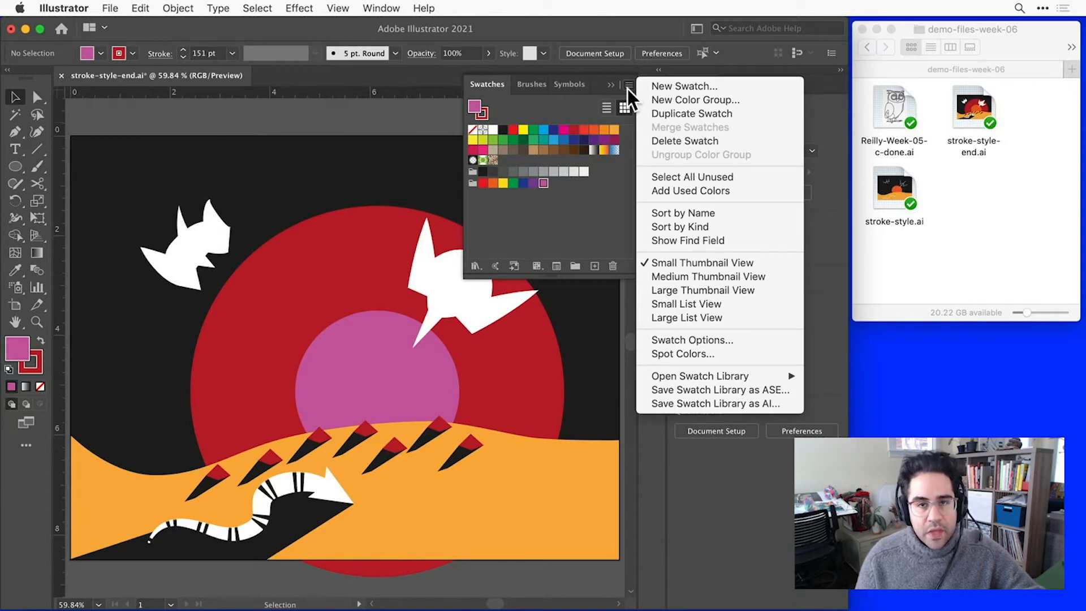
{"action": "mouse_move", "coordinate": [721, 377]}
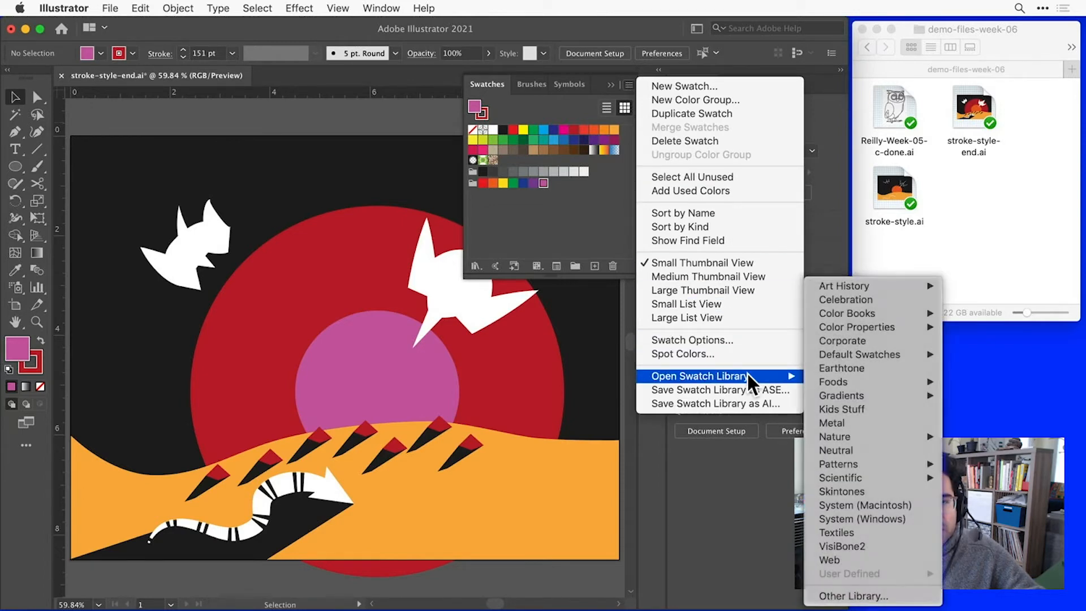
{"action": "mouse_move", "coordinate": [796, 390]}
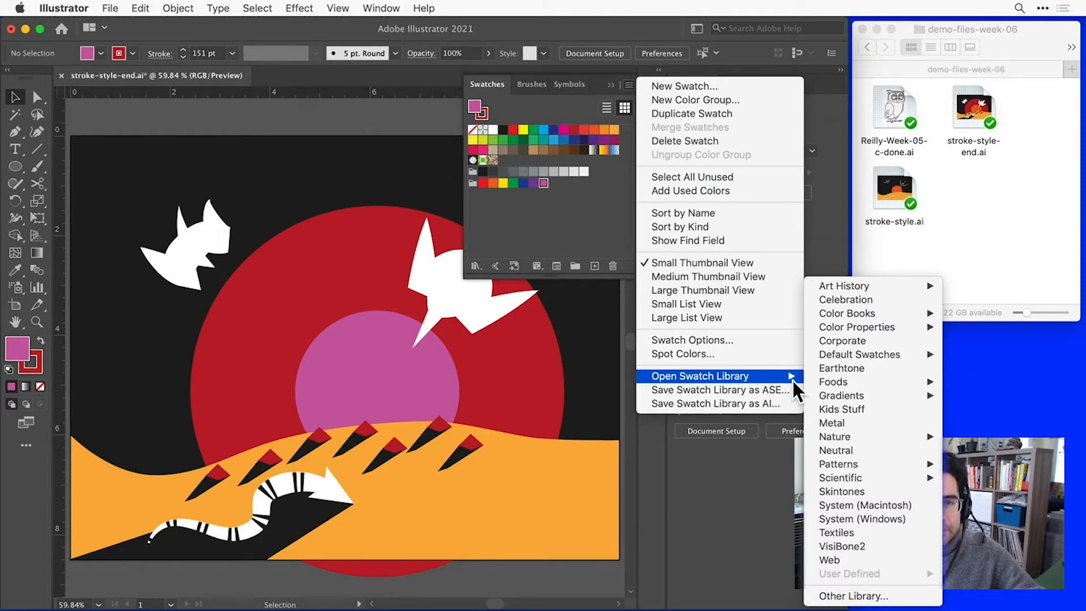
{"action": "mouse_move", "coordinate": [832, 383]}
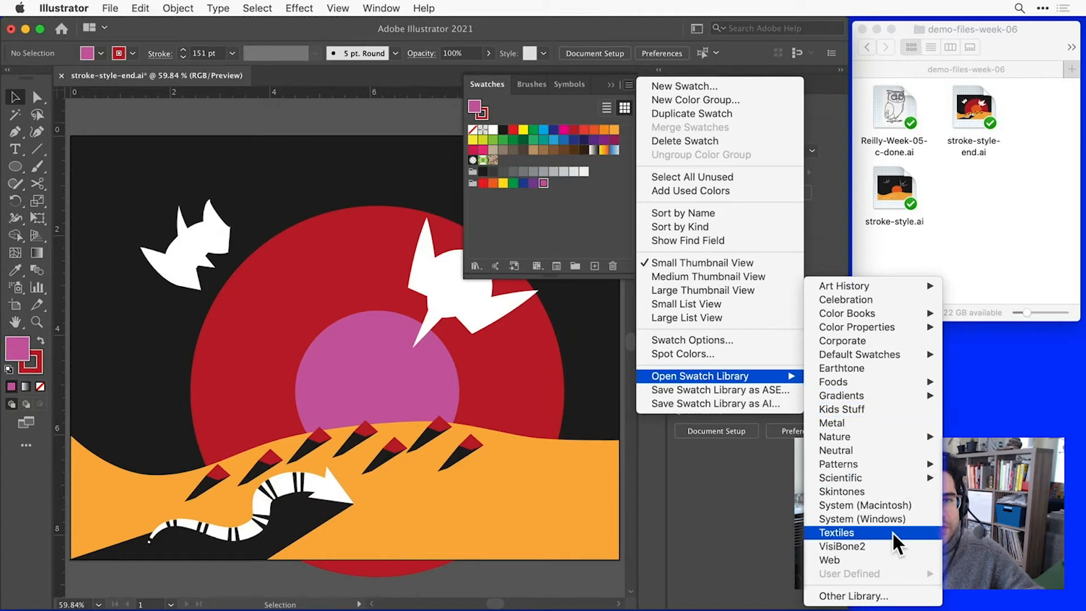
{"action": "left_click", "coordinate": [837, 532]}
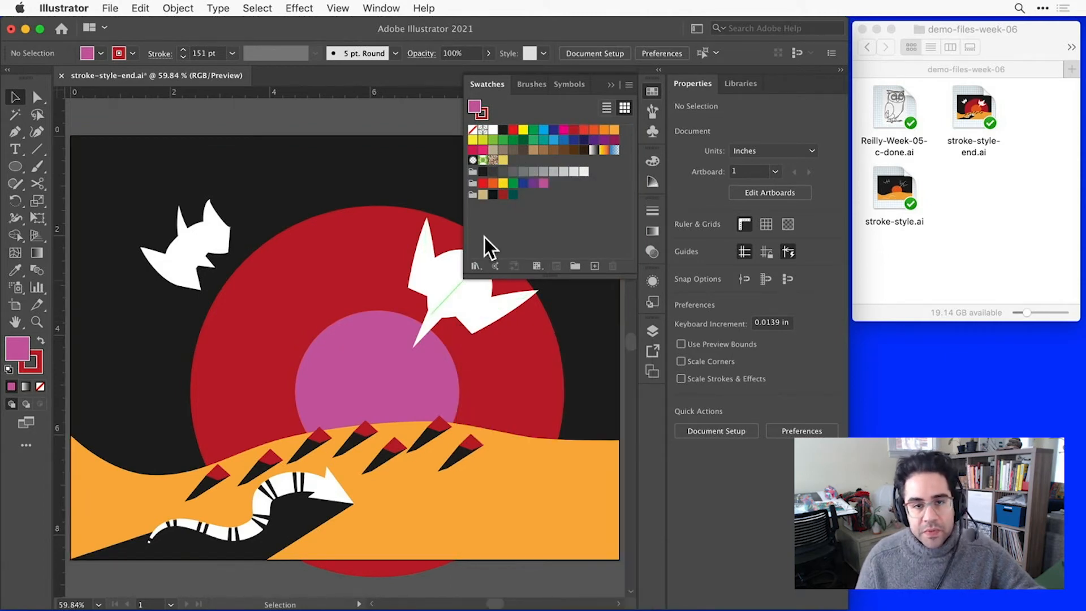
{"action": "mouse_move", "coordinate": [472, 205]}
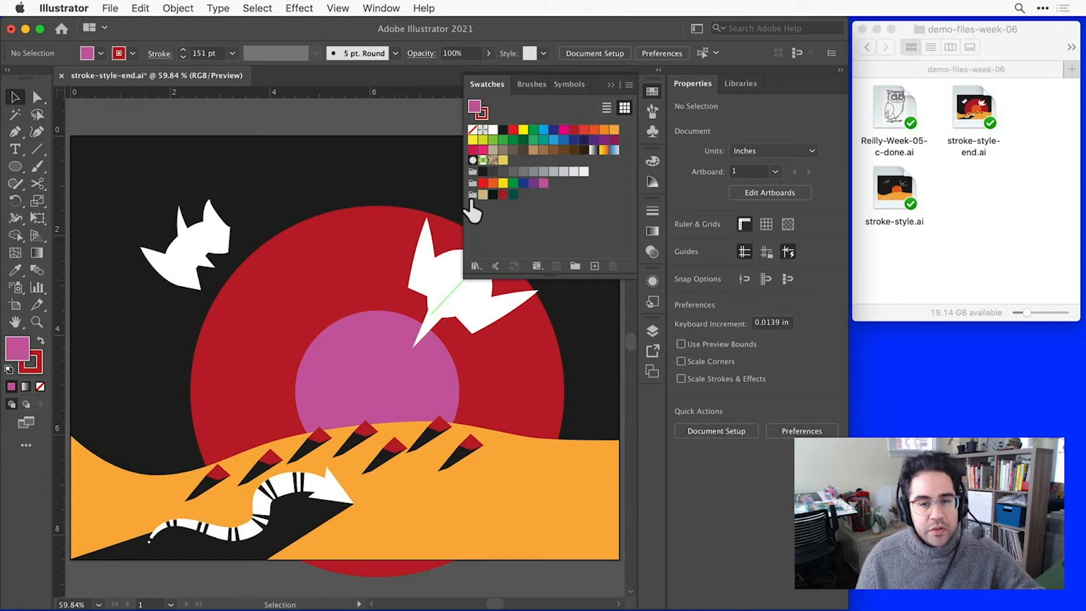
{"action": "mouse_move", "coordinate": [480, 195]}
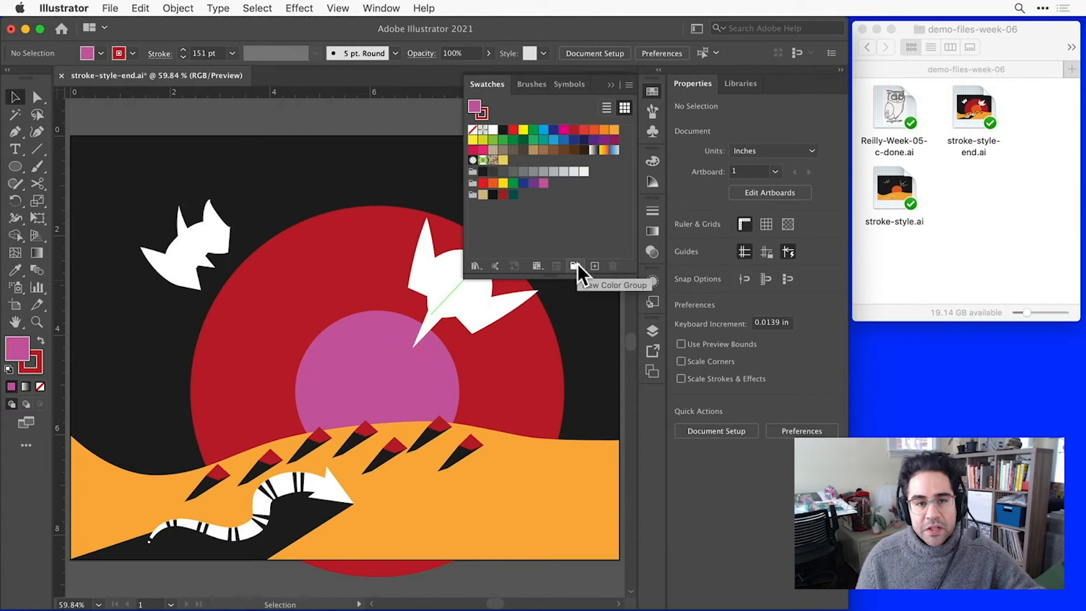
Create a new colour group named 'My Gr...' holding the pink swatch
{"action": "left_click", "coordinate": [575, 266]}
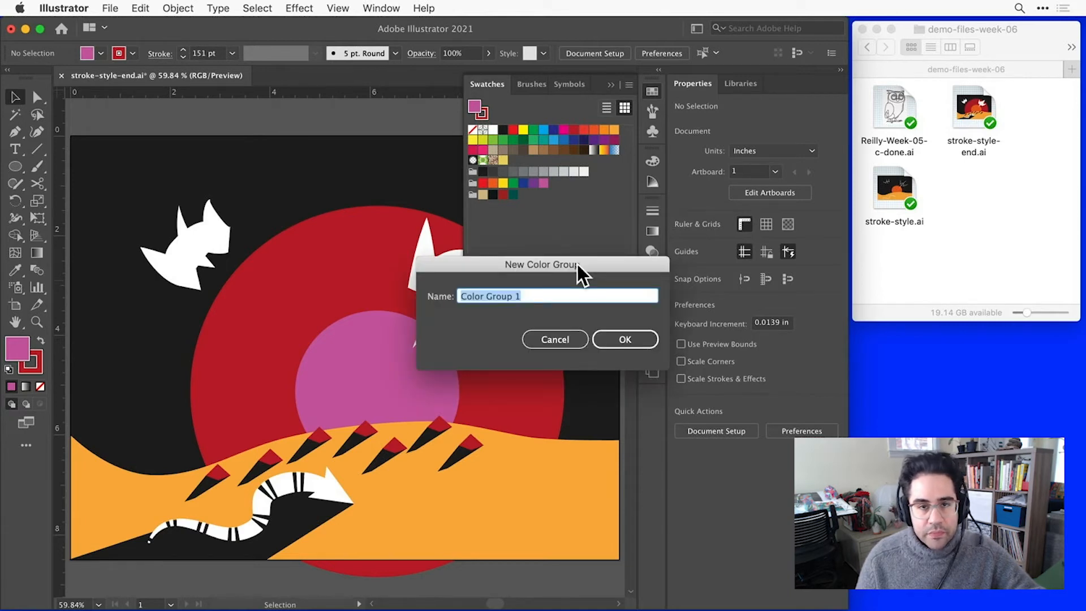
{"action": "type", "text": "My Gr"}
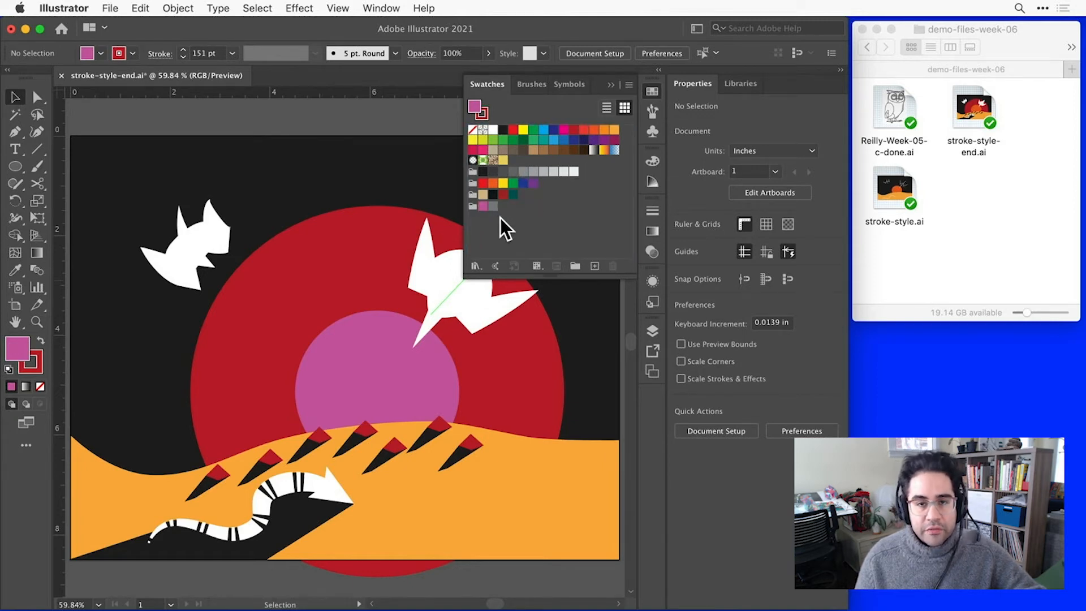
Revert the document to its saved version, restoring the orange sun
{"action": "left_click", "coordinate": [110, 9]}
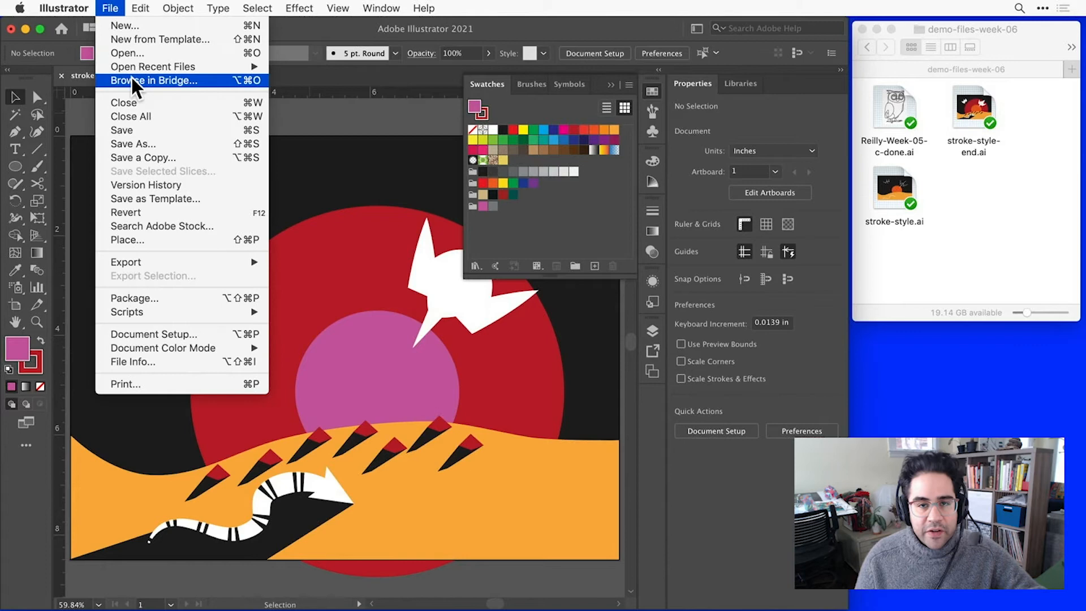
{"action": "left_click", "coordinate": [126, 213]}
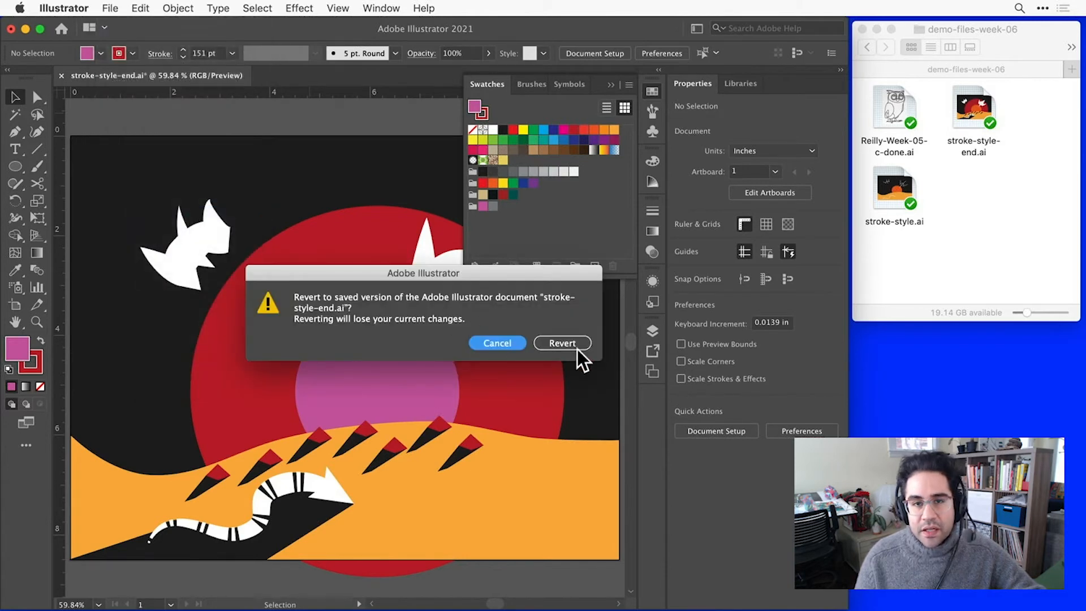
{"action": "left_click", "coordinate": [561, 343]}
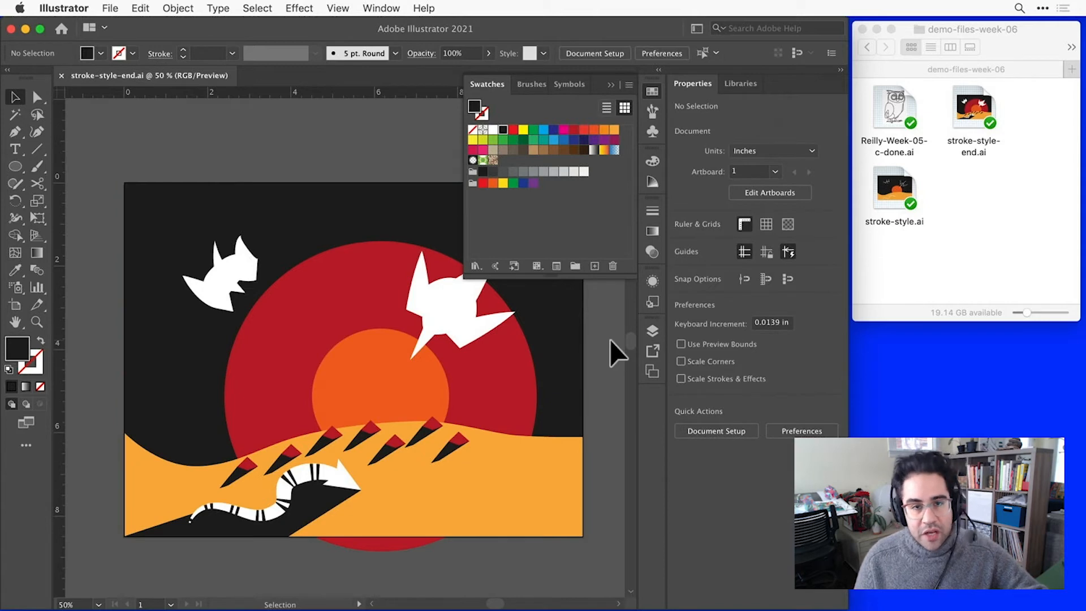
{"action": "mouse_move", "coordinate": [96, 170]}
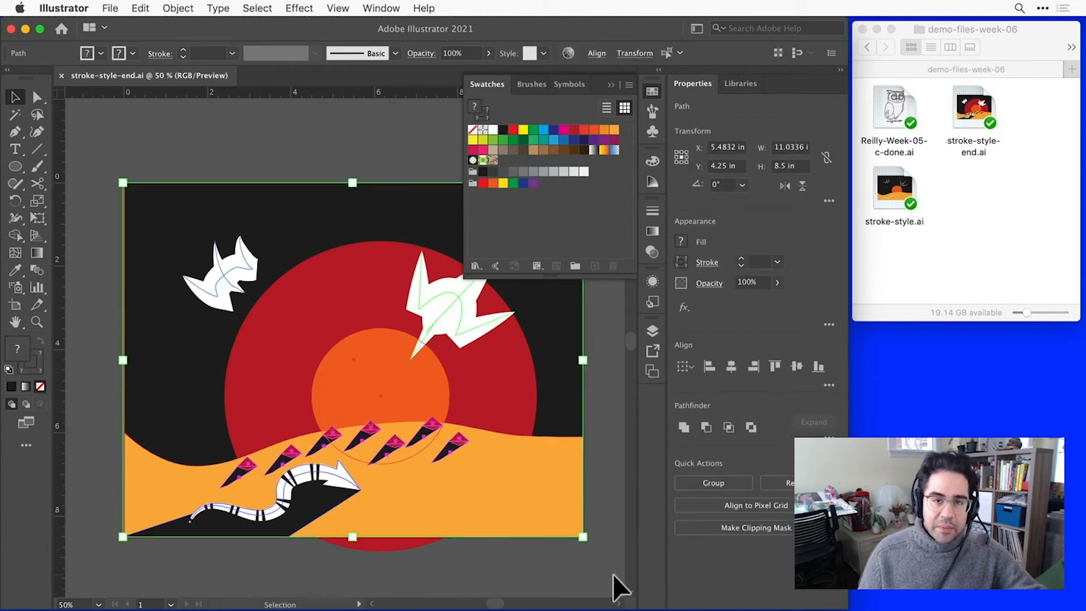
Glance at the Layers panel, then return to the Swatches panel with all artwork selected
{"action": "left_click", "coordinate": [652, 330]}
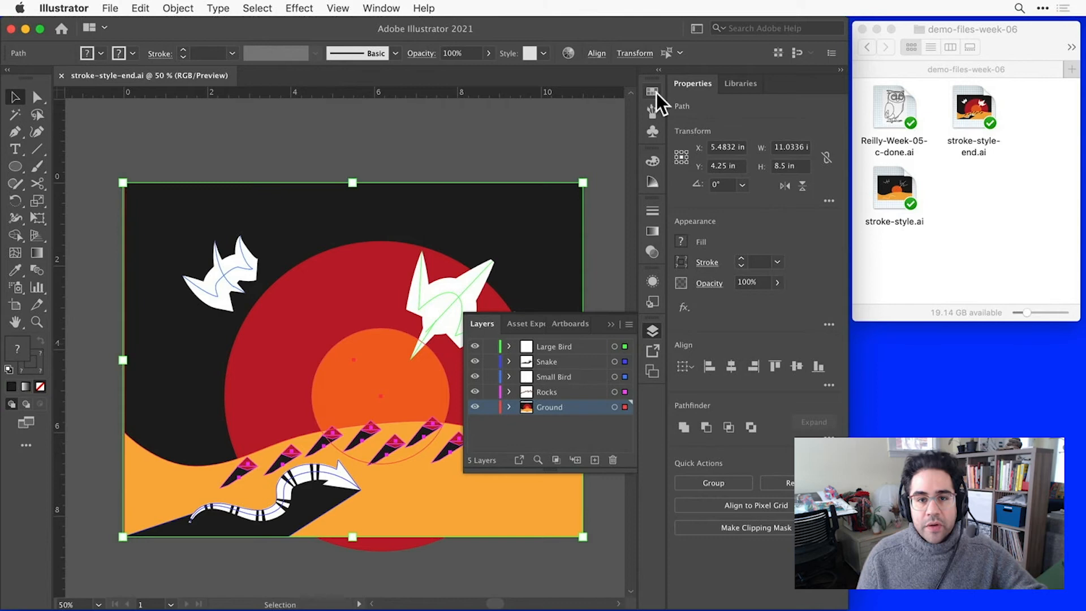
{"action": "left_click", "coordinate": [652, 91]}
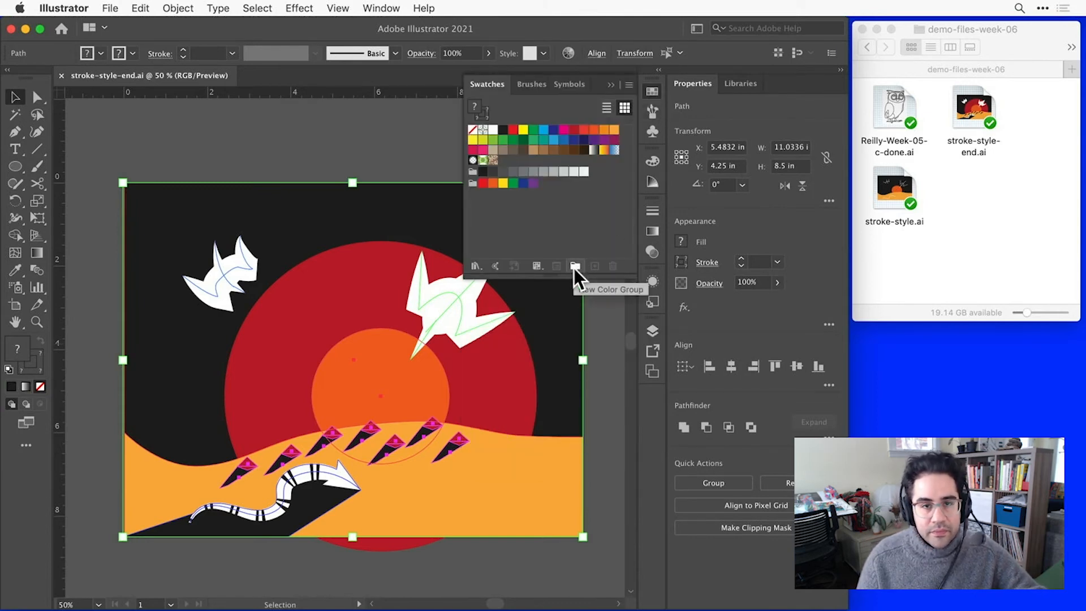
Create global colour group 'Palette 1' from the selected artwork's colours
{"action": "left_click", "coordinate": [575, 266]}
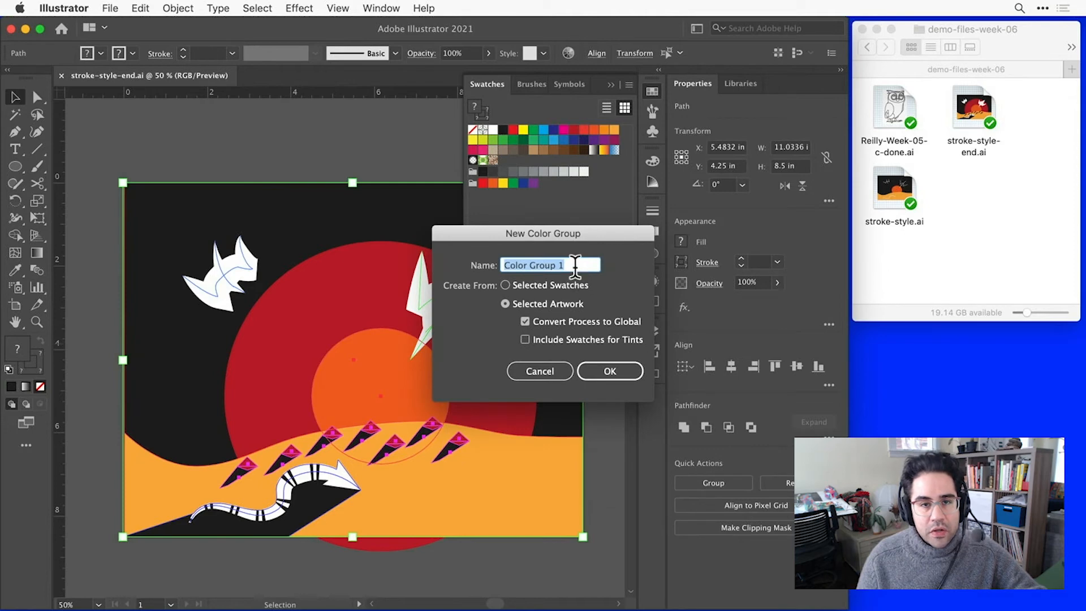
{"action": "type", "text": "P"}
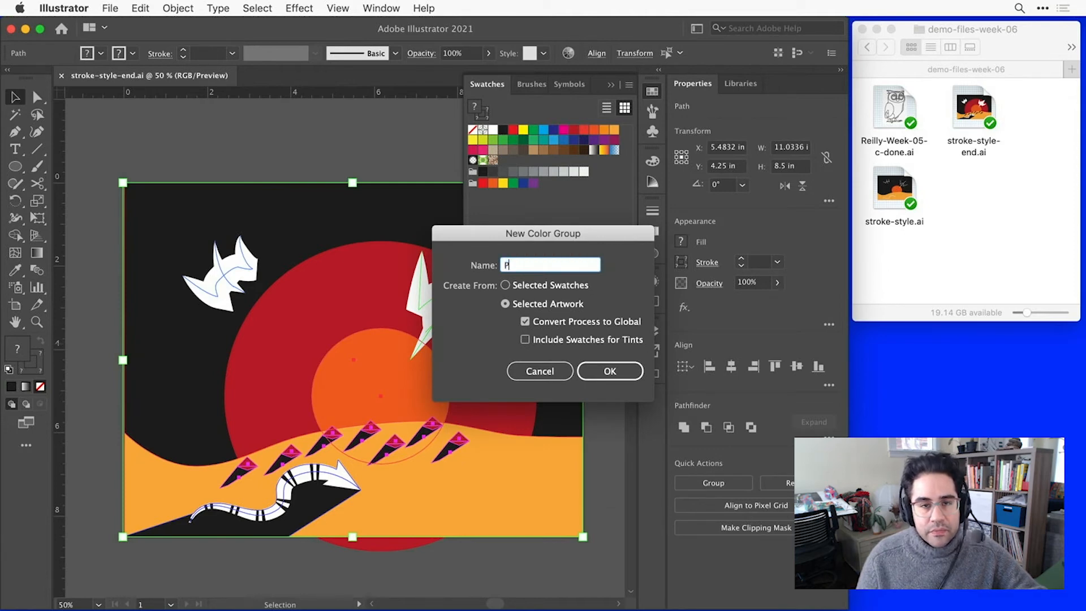
{"action": "type", "text": "Palette 1"}
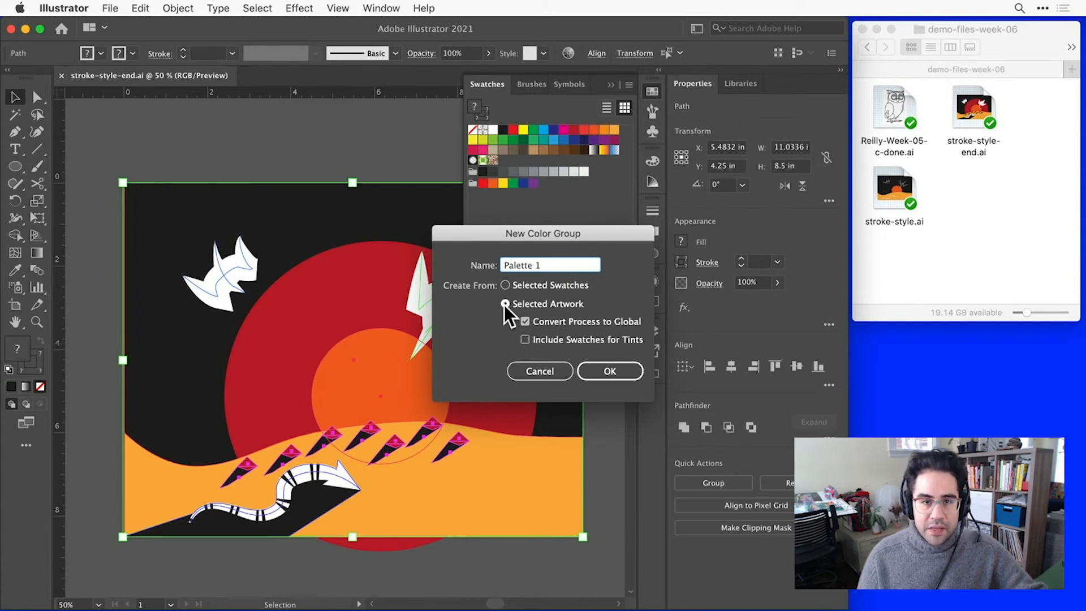
{"action": "left_click", "coordinate": [525, 321]}
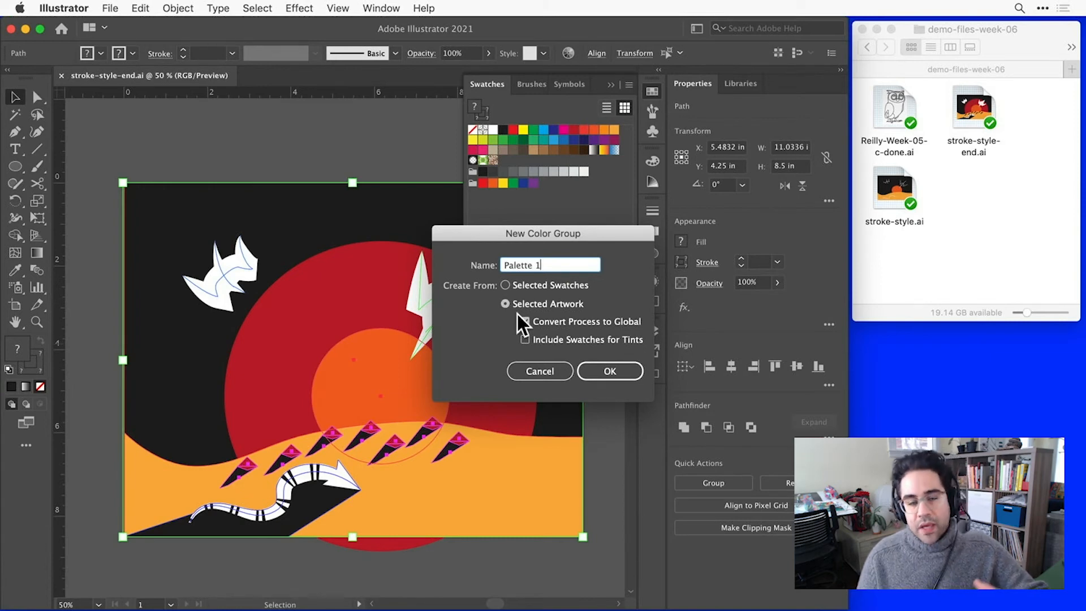
{"action": "left_click", "coordinate": [525, 321]}
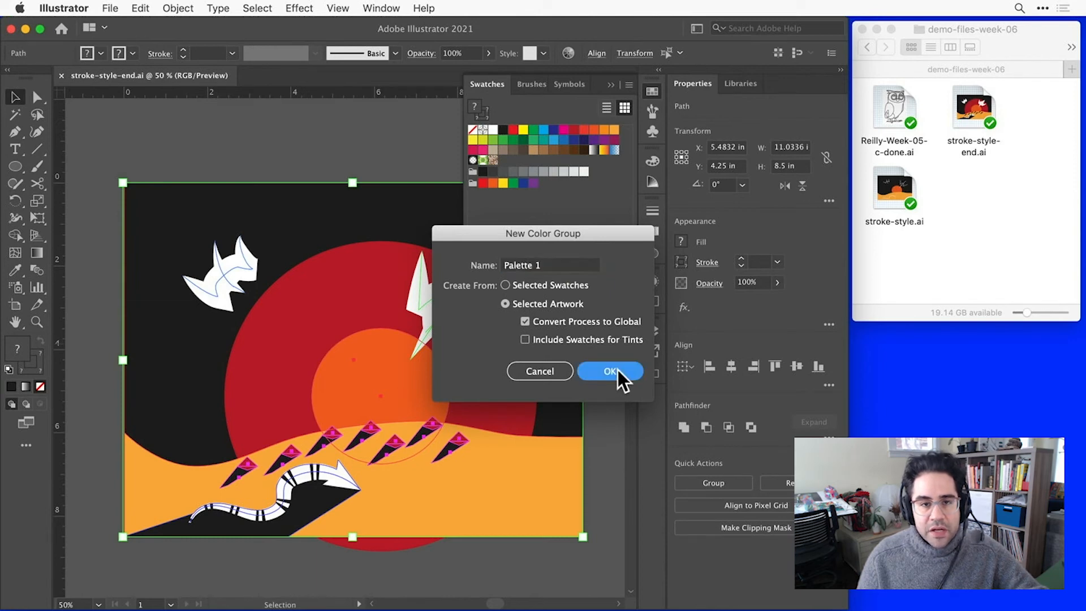
{"action": "left_click", "coordinate": [609, 371]}
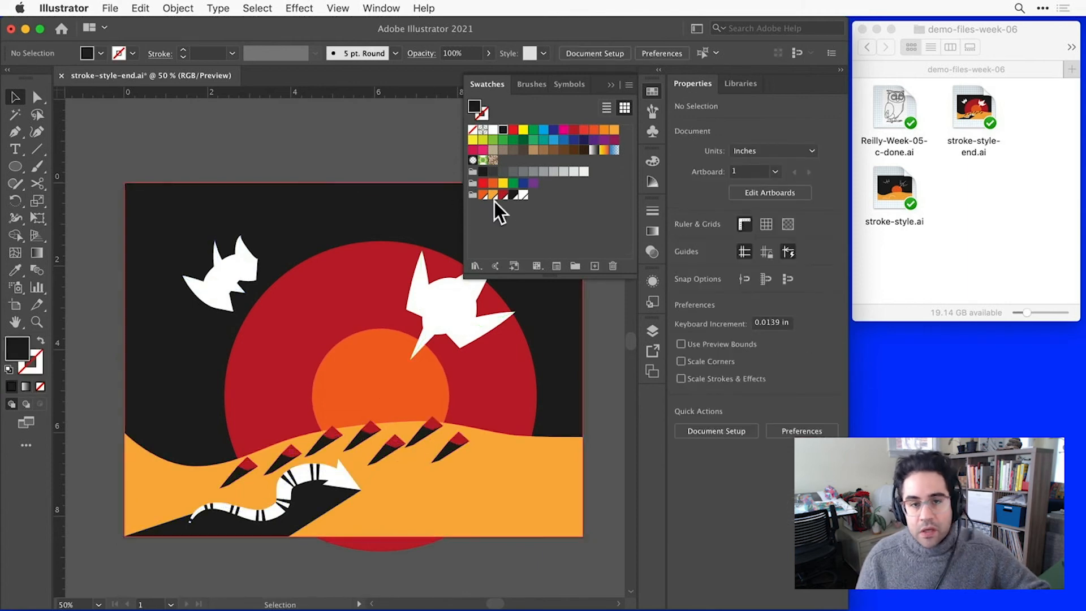
{"action": "mouse_move", "coordinate": [509, 210]}
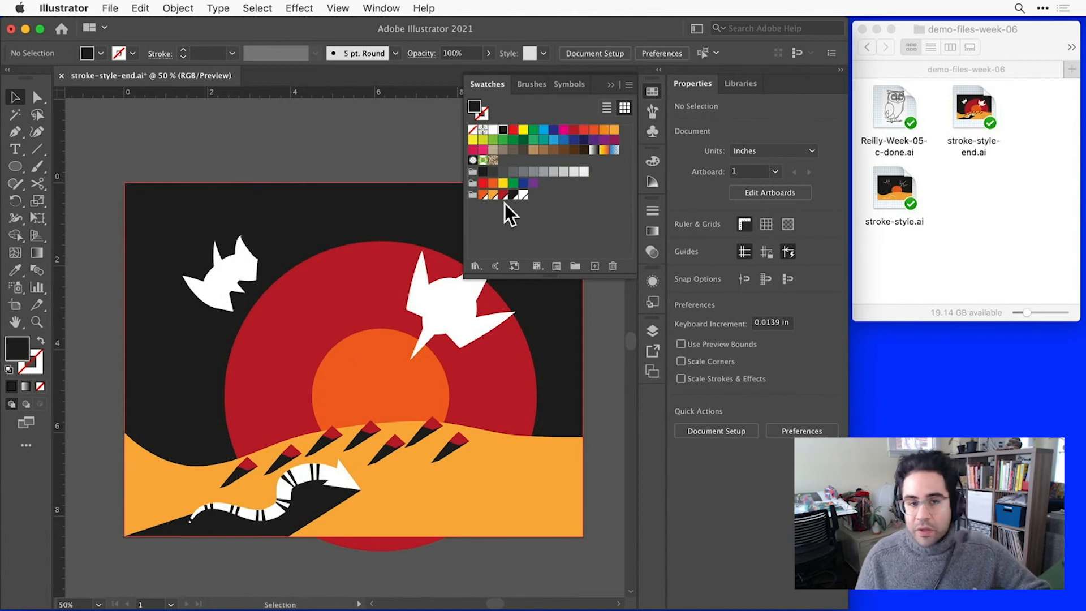
{"action": "double_click", "coordinate": [493, 195]}
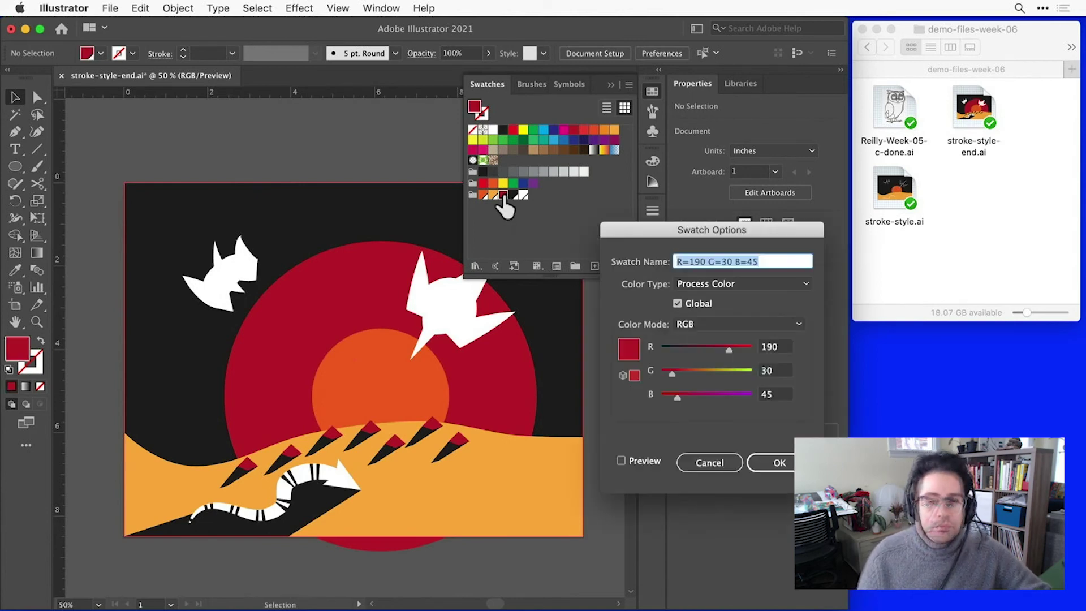
{"action": "mouse_move", "coordinate": [593, 394]}
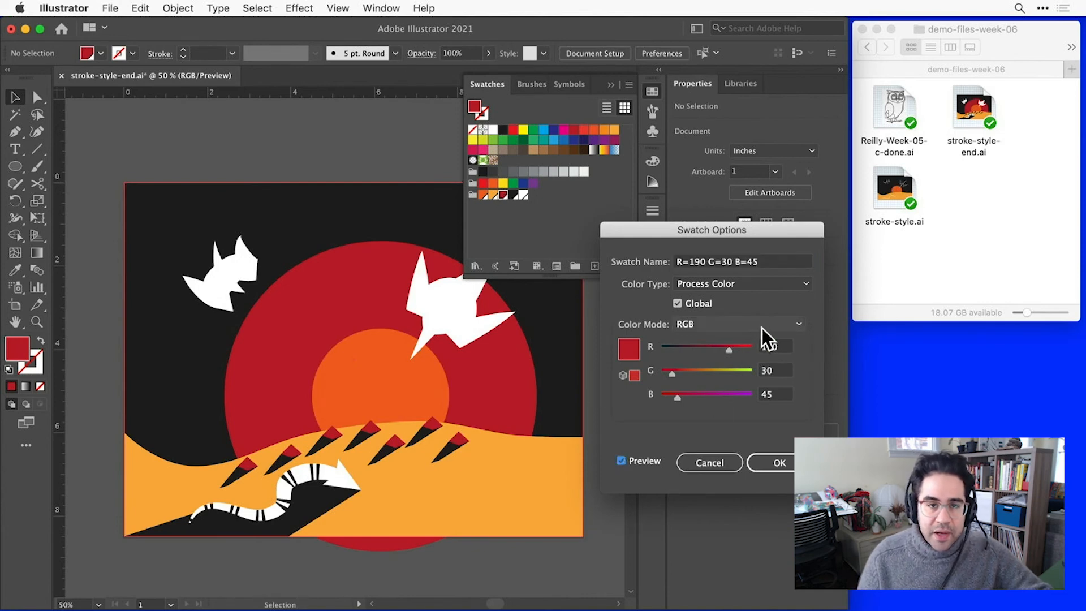
{"action": "left_click_drag", "start_coordinate": [745, 347], "coordinate": [685, 346]}
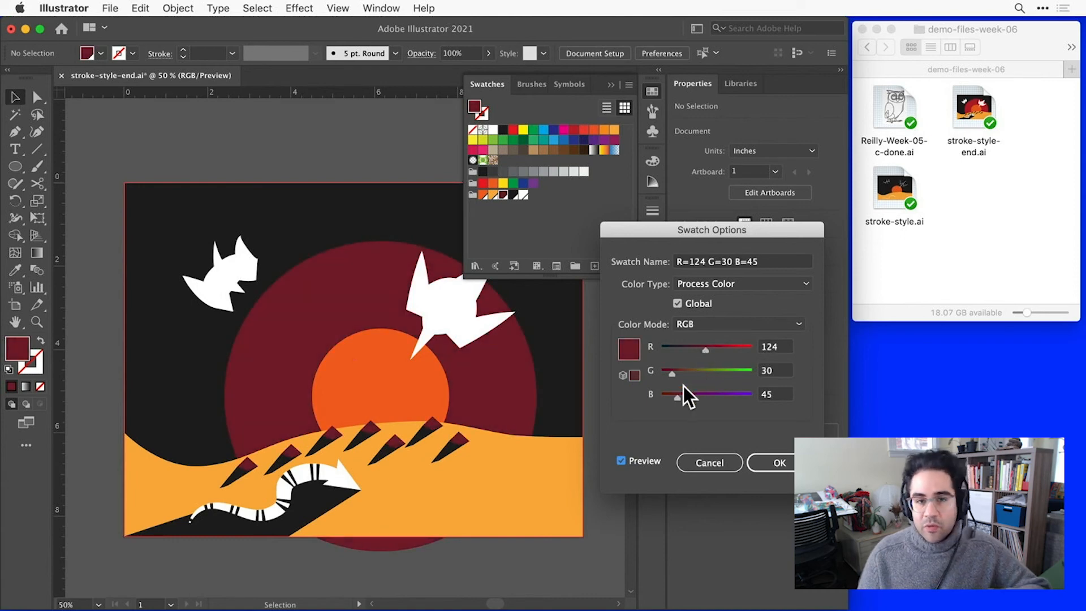
{"action": "left_click_drag", "start_coordinate": [693, 370], "coordinate": [725, 378]}
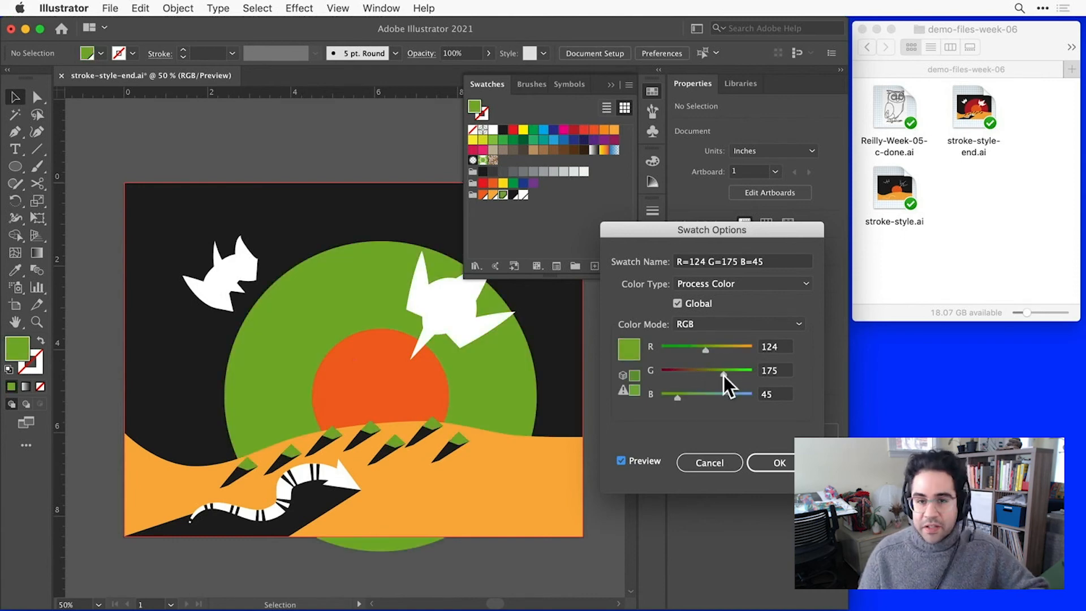
{"action": "left_click_drag", "start_coordinate": [706, 370], "coordinate": [727, 375]}
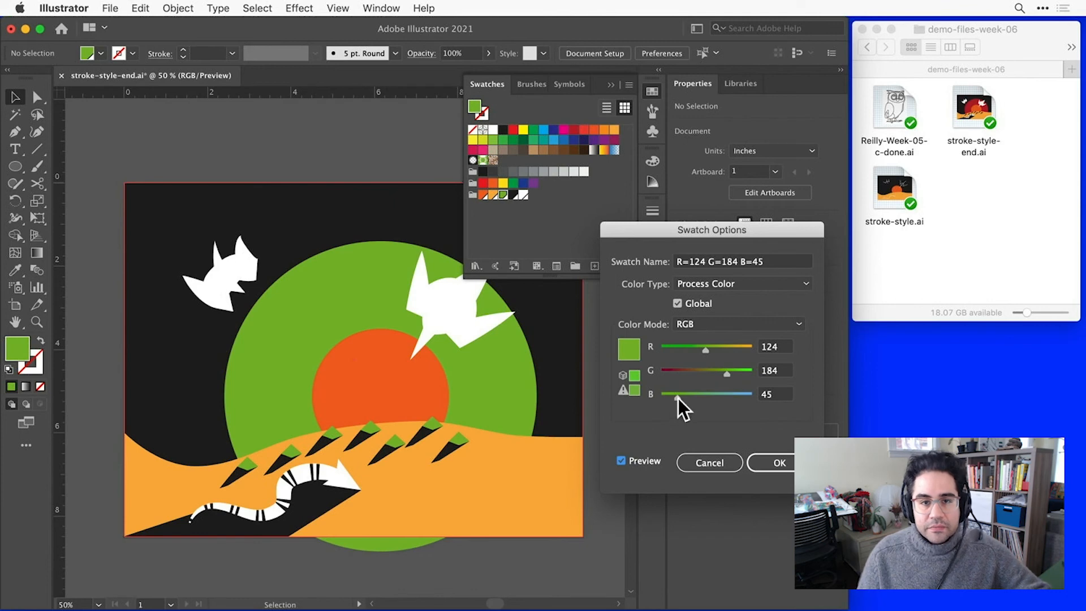
{"action": "left_click_drag", "start_coordinate": [685, 394], "coordinate": [685, 394]}
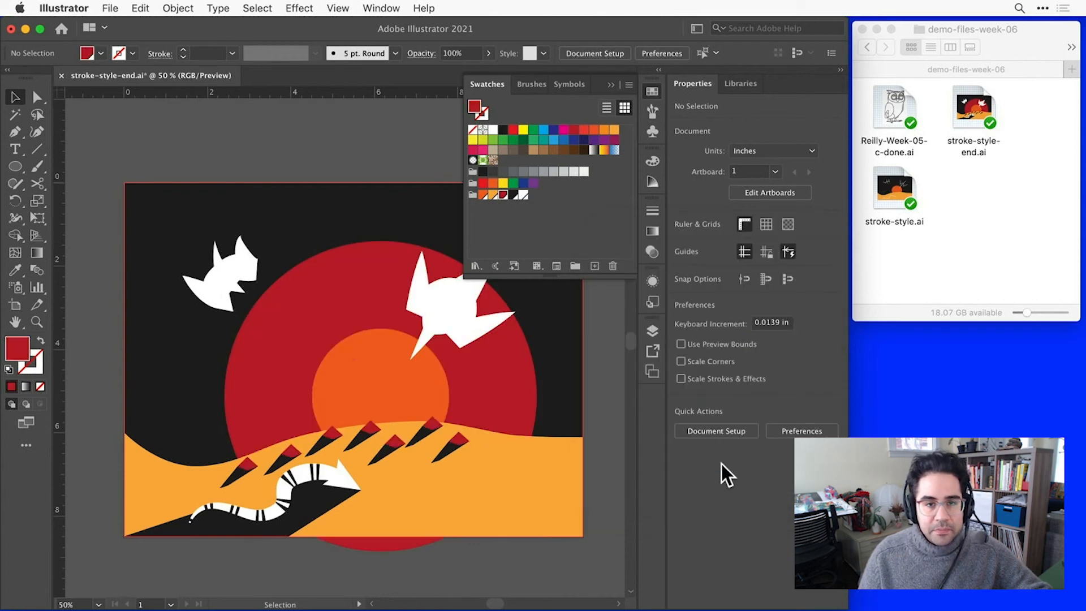
{"action": "mouse_move", "coordinate": [575, 316]}
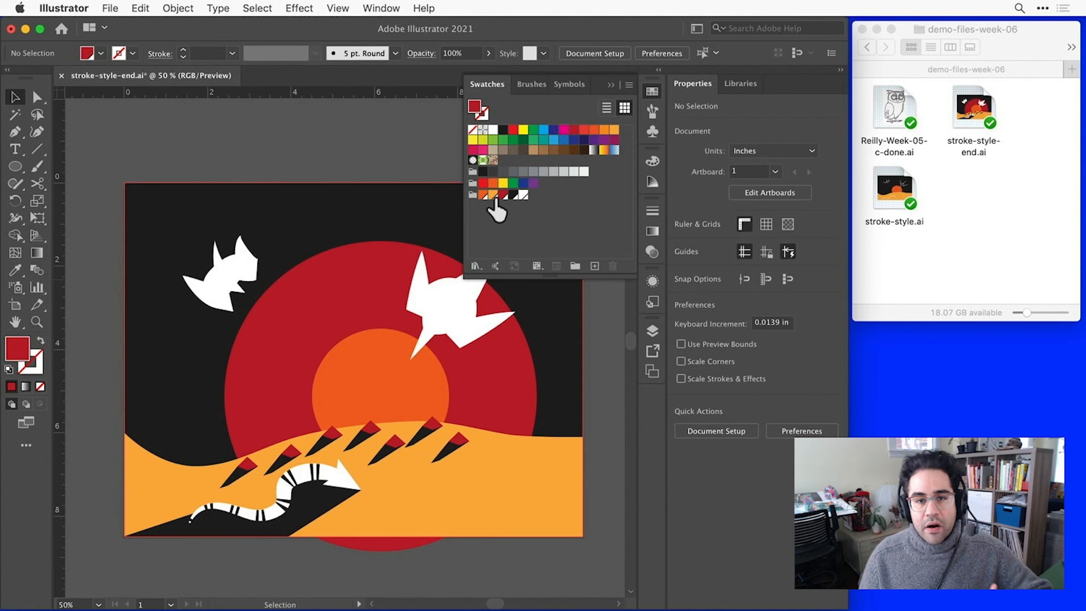
{"action": "mouse_move", "coordinate": [494, 198]}
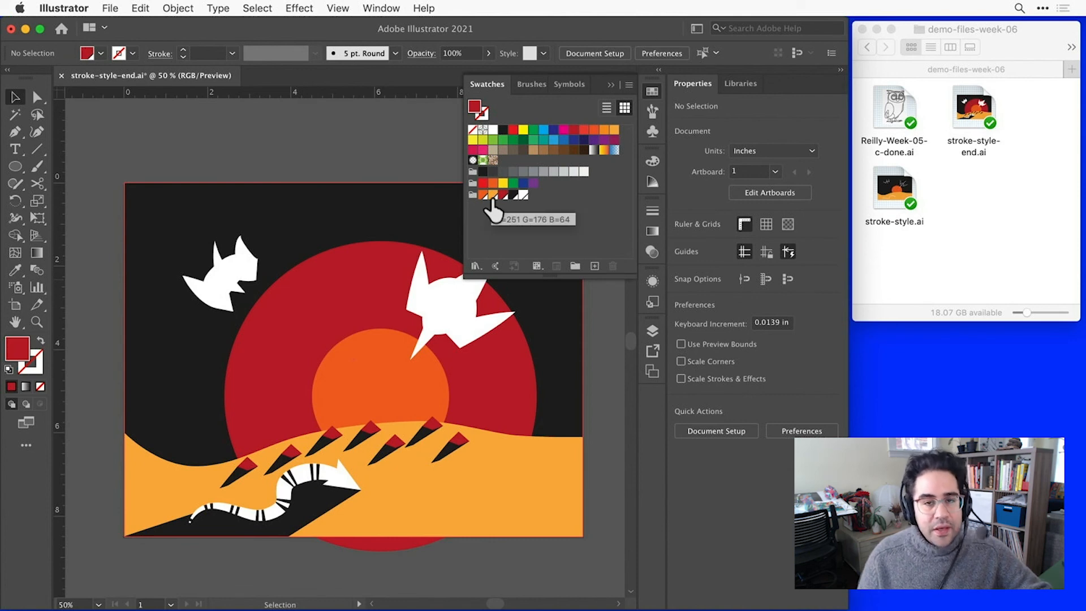
{"action": "mouse_move", "coordinate": [486, 209]}
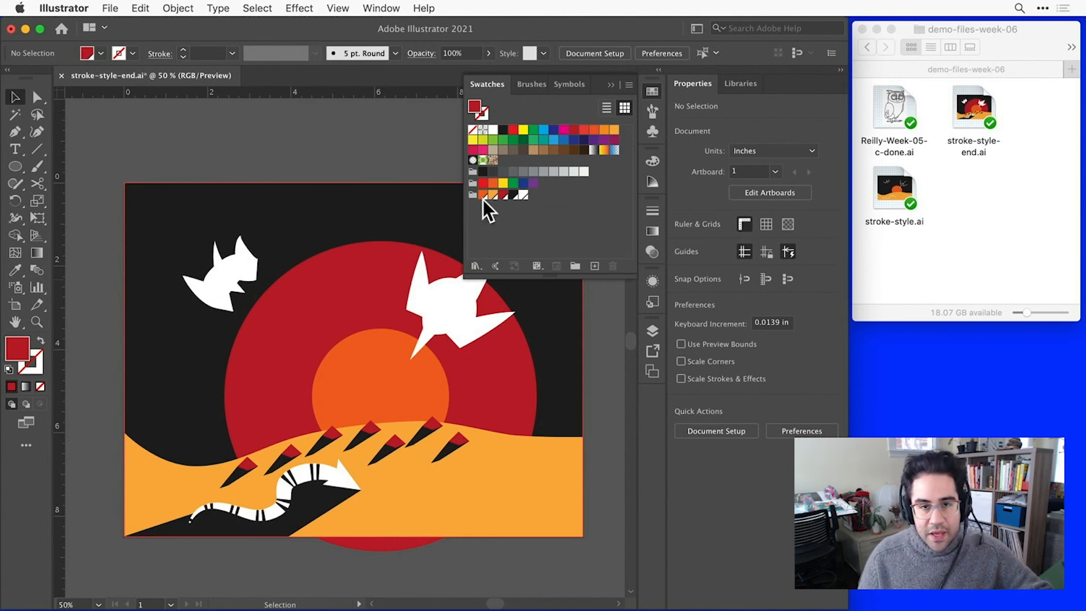
{"action": "mouse_move", "coordinate": [488, 200]}
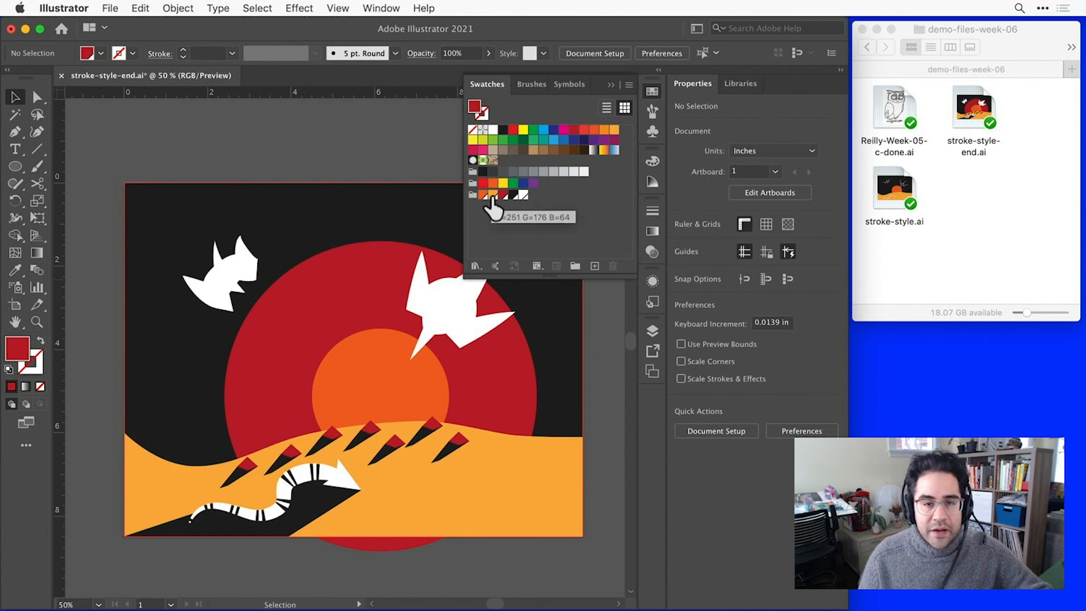
{"action": "mouse_move", "coordinate": [498, 212]}
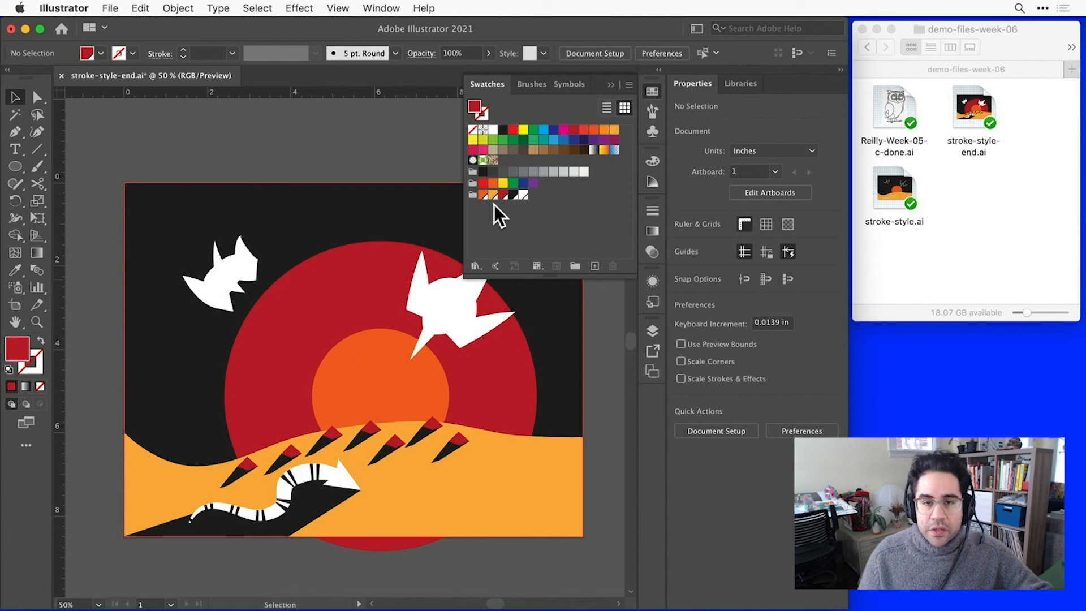
Pick the first orange swatch in the Palette 1 group
{"action": "left_click", "coordinate": [478, 194]}
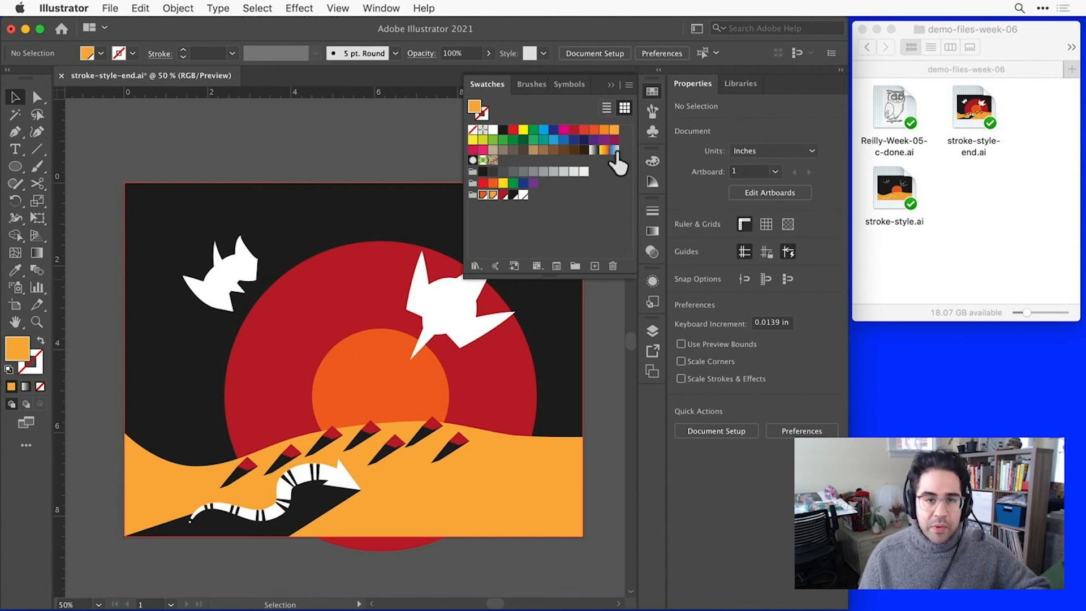
Show the Swatches panel menu to reach Merge Swatches for the two oranges
{"action": "left_click", "coordinate": [629, 84]}
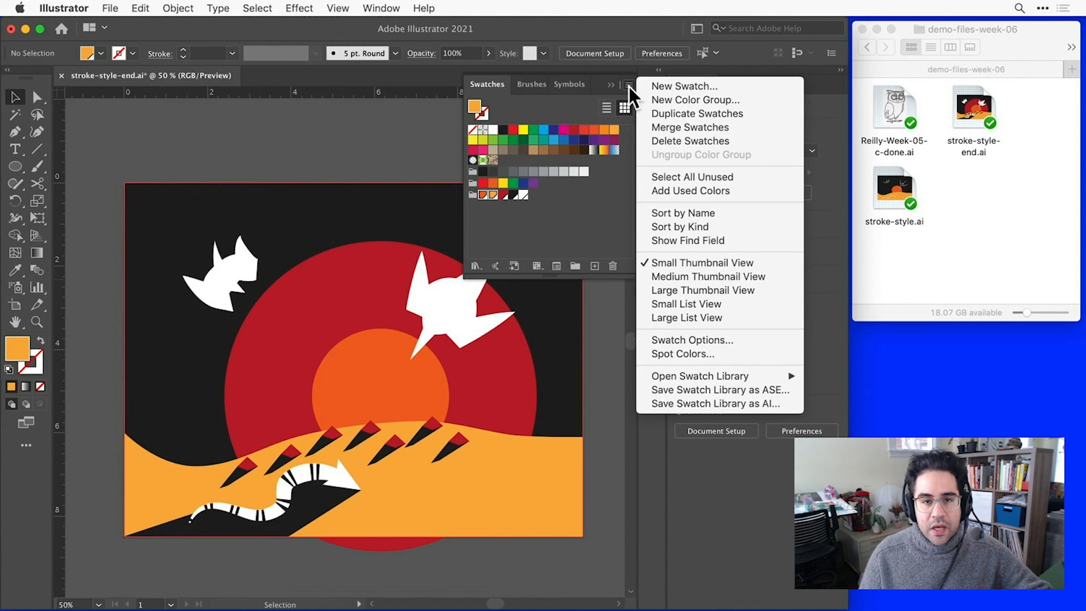
{"action": "mouse_move", "coordinate": [686, 136]}
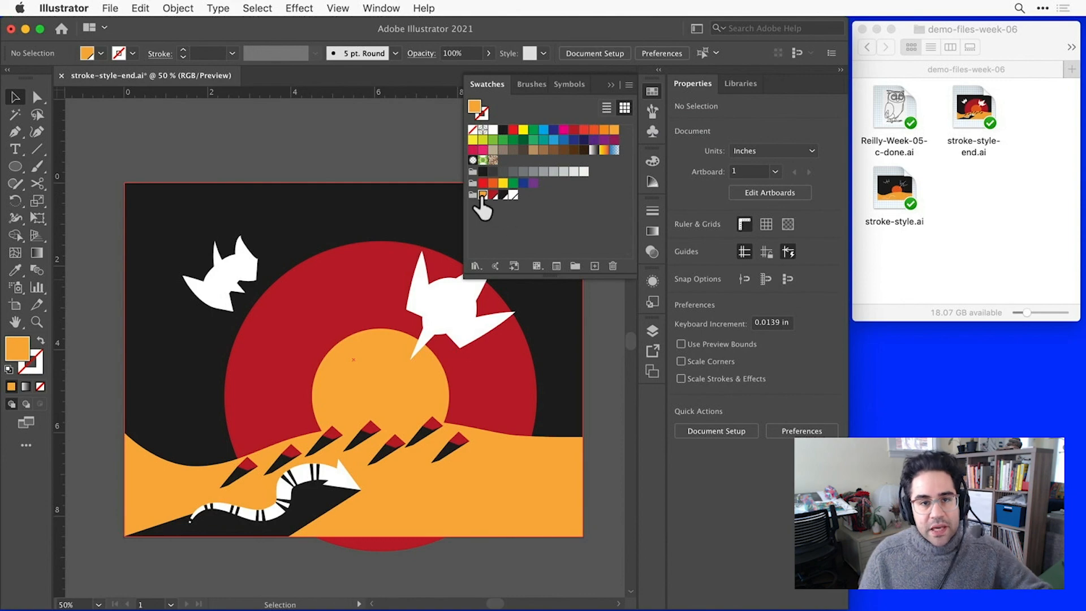
{"action": "mouse_move", "coordinate": [486, 215]}
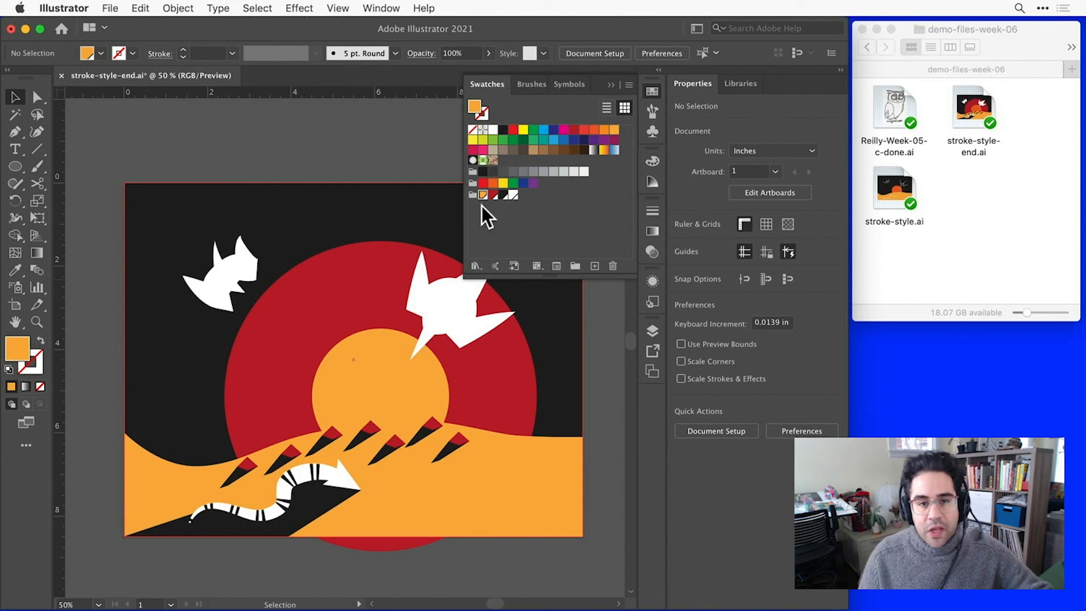